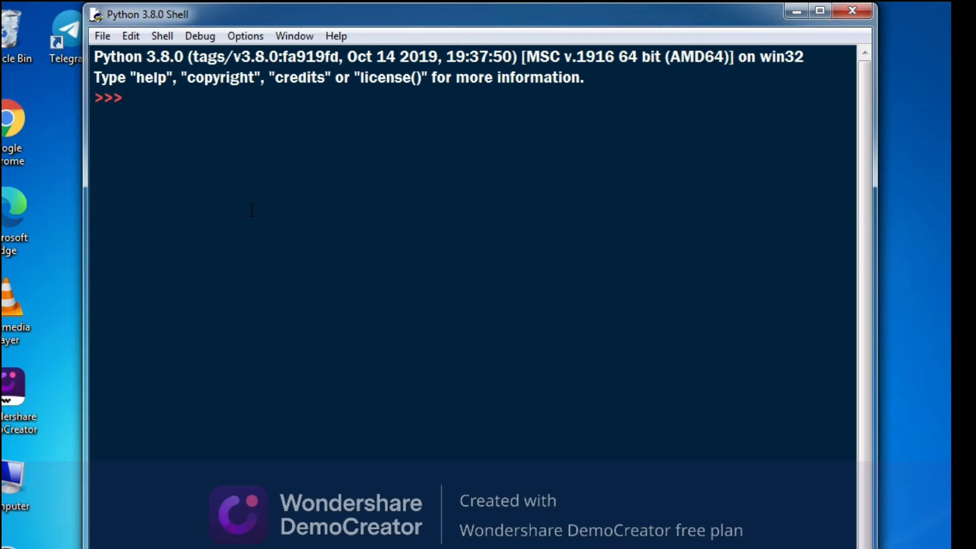
Step: Run pip install numpy, getting the report that numpy 1.21.1 is already satisfied
{"action": "left_click", "coordinate": [126, 97]}
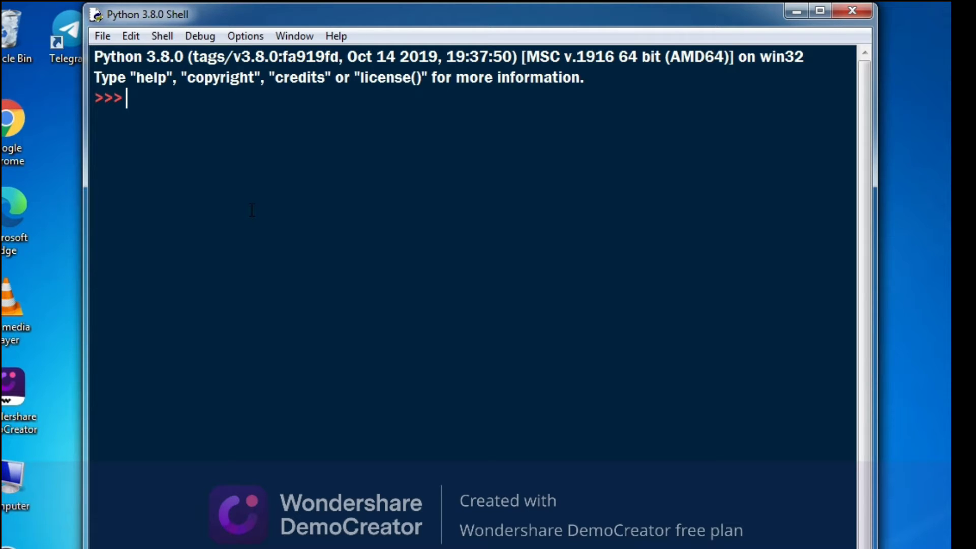
{"action": "mouse_move", "coordinate": [236, 279]}
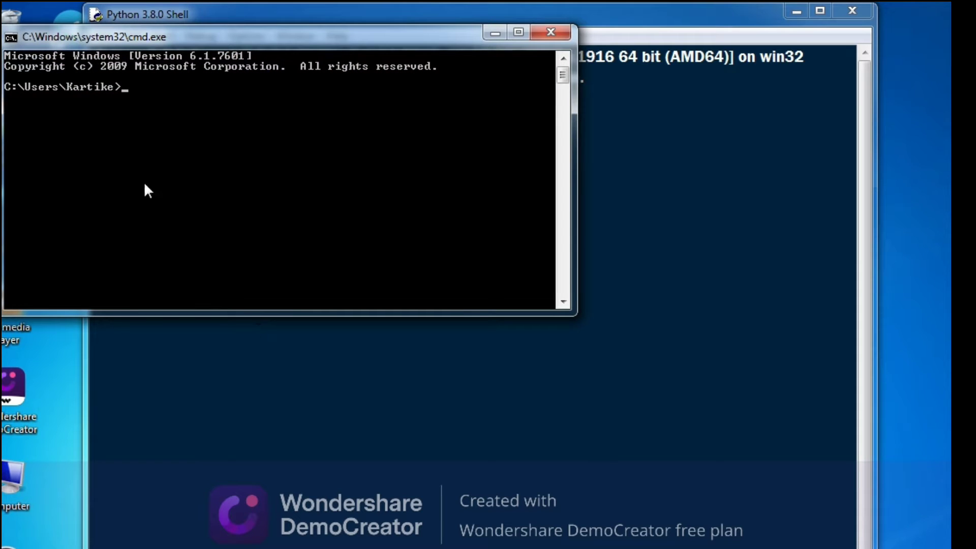
{"action": "type", "text": "pi"}
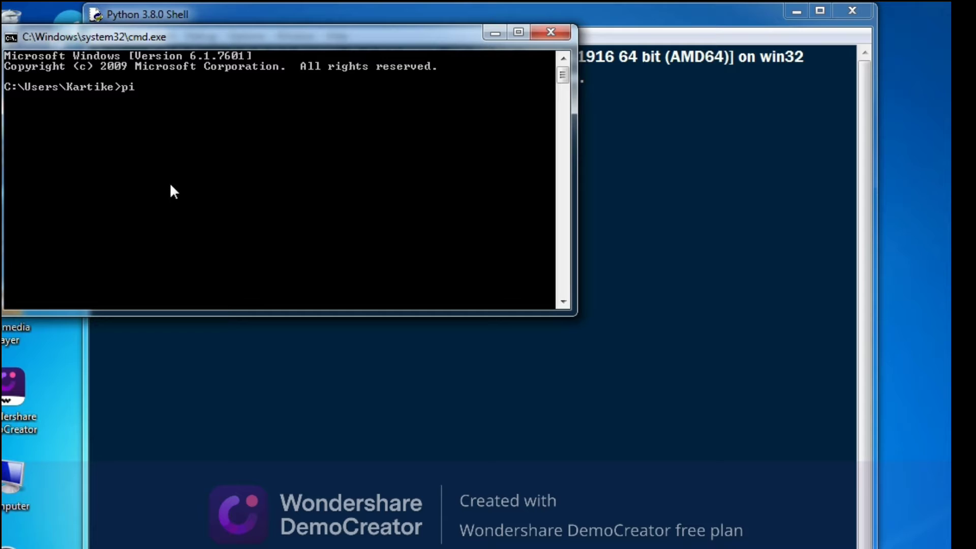
{"action": "type", "text": "p i"}
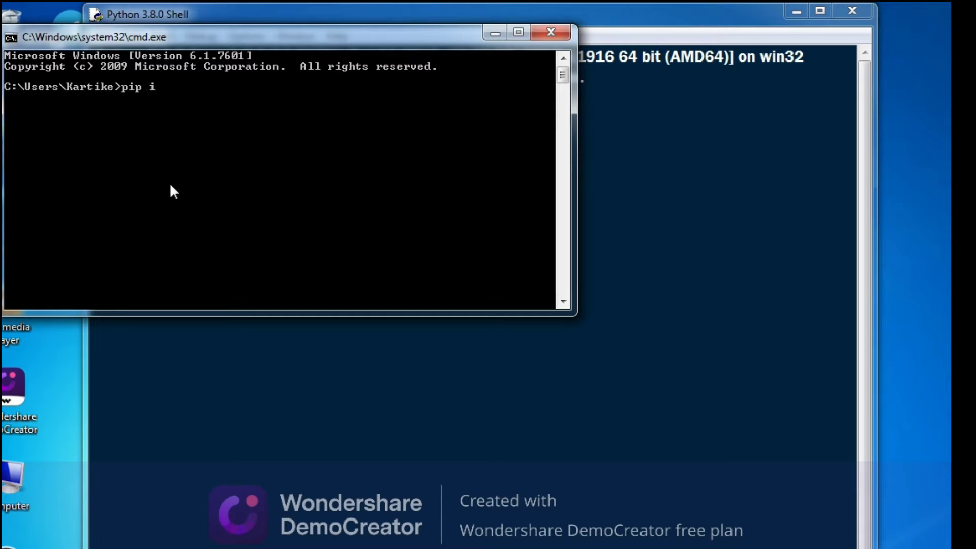
{"action": "type", "text": "nstal"}
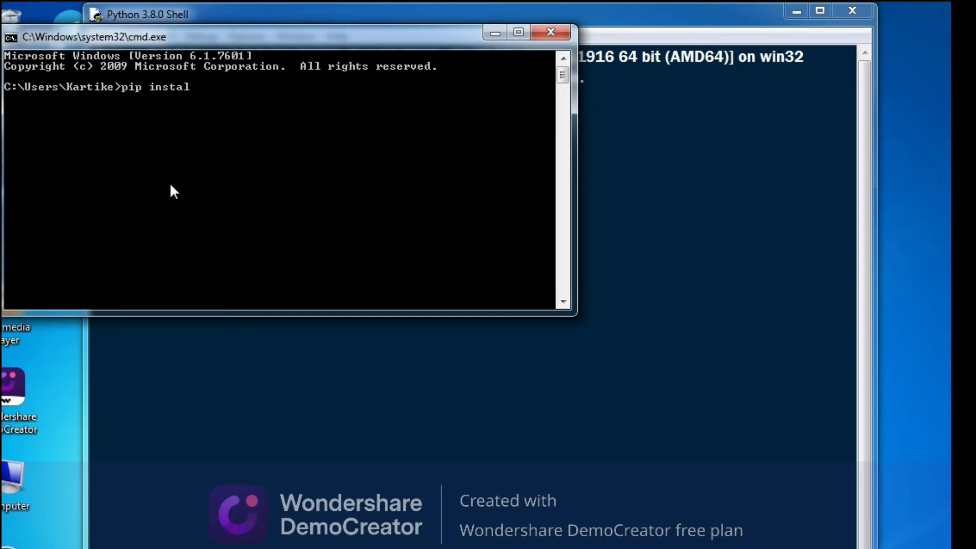
{"action": "type", "text": "l"}
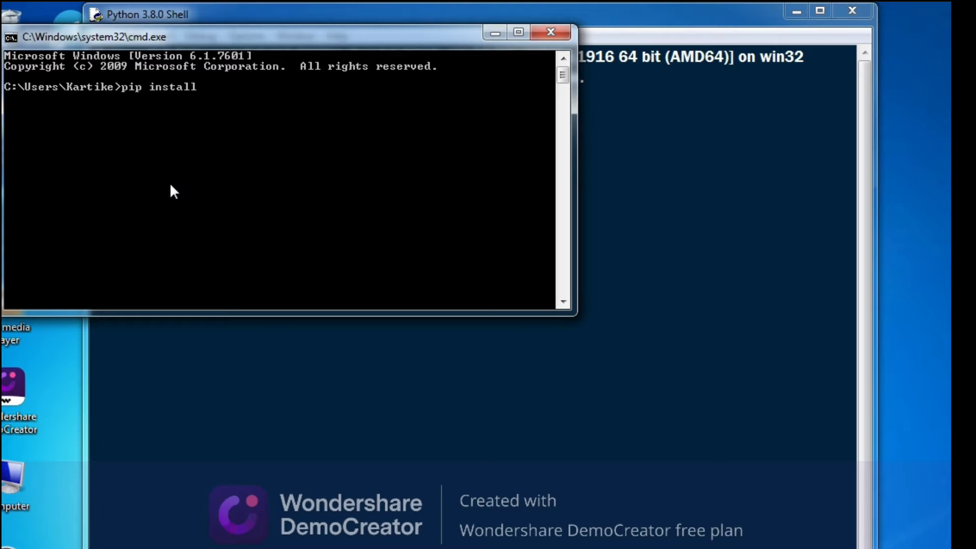
{"action": "type", "text": "numpy"}
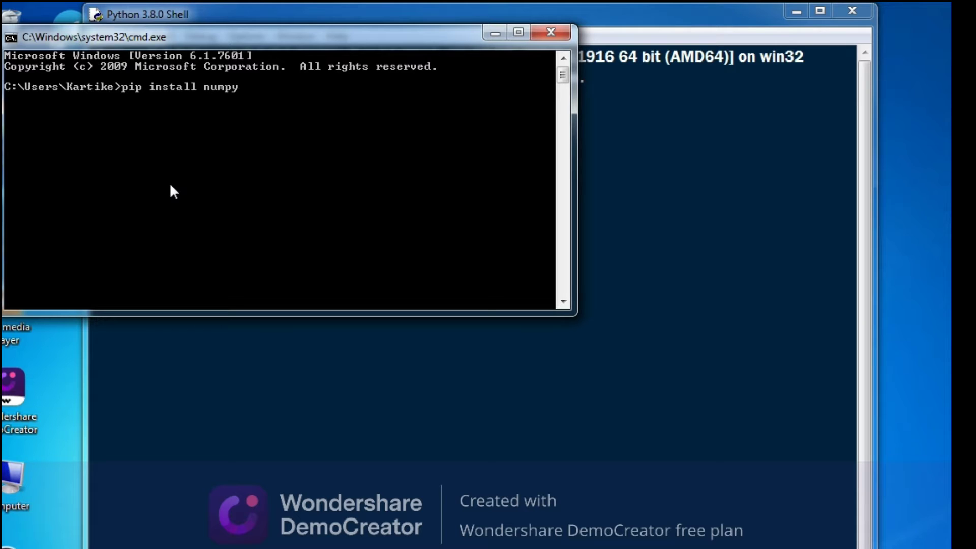
{"action": "key", "text": "Enter"}
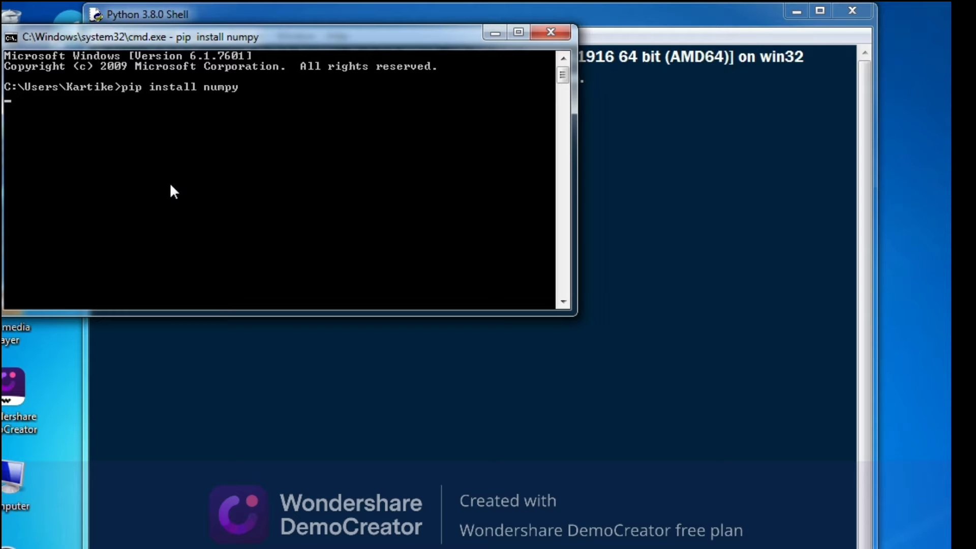
{"action": "key", "text": "Enter"}
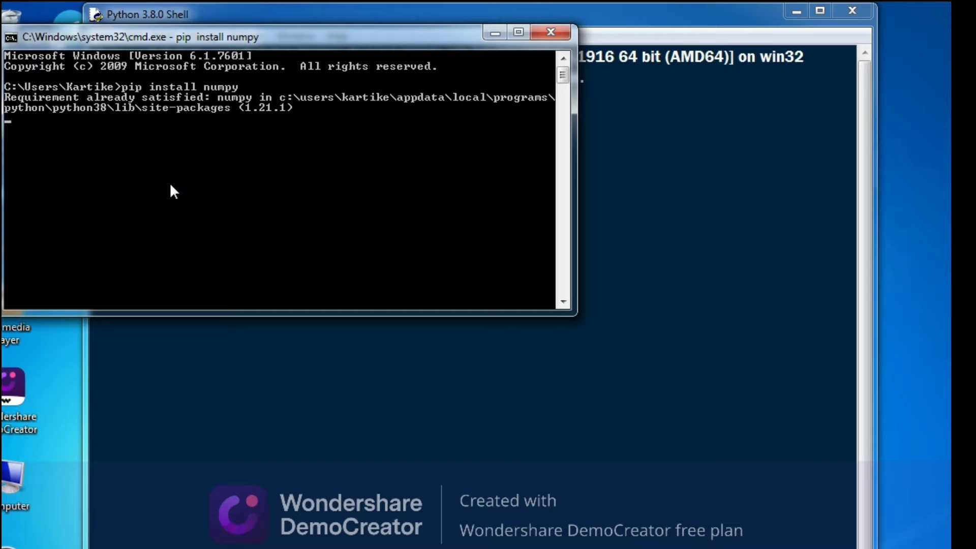
{"action": "key", "text": "Return"}
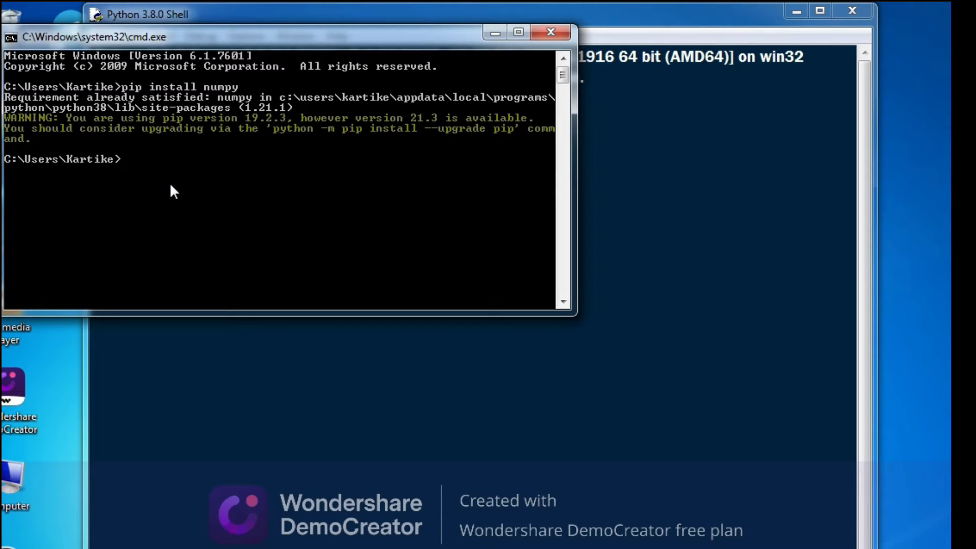
{"action": "mouse_move", "coordinate": [543, 36]}
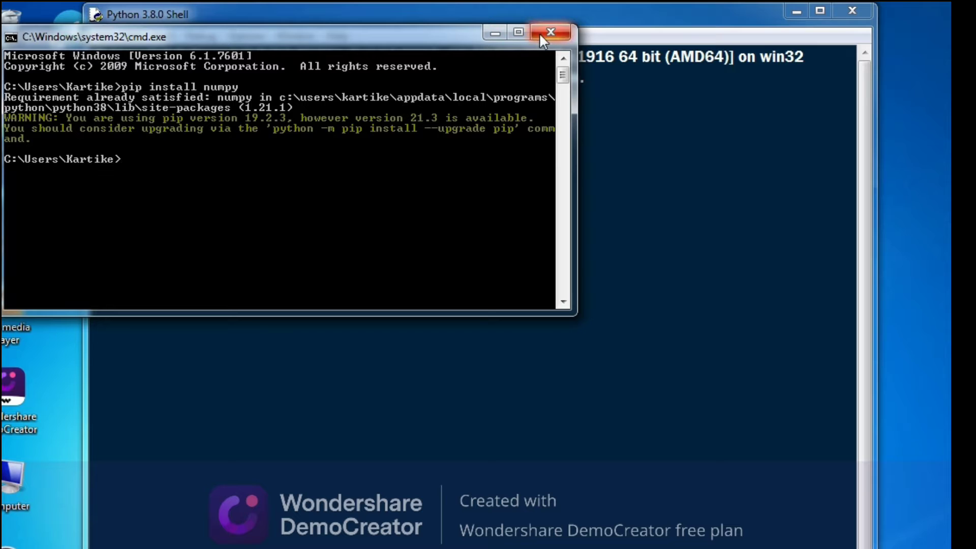
Step: Close the Command Prompt and start a new untitled script from the IDLE shell's File menu
{"action": "left_click", "coordinate": [551, 32]}
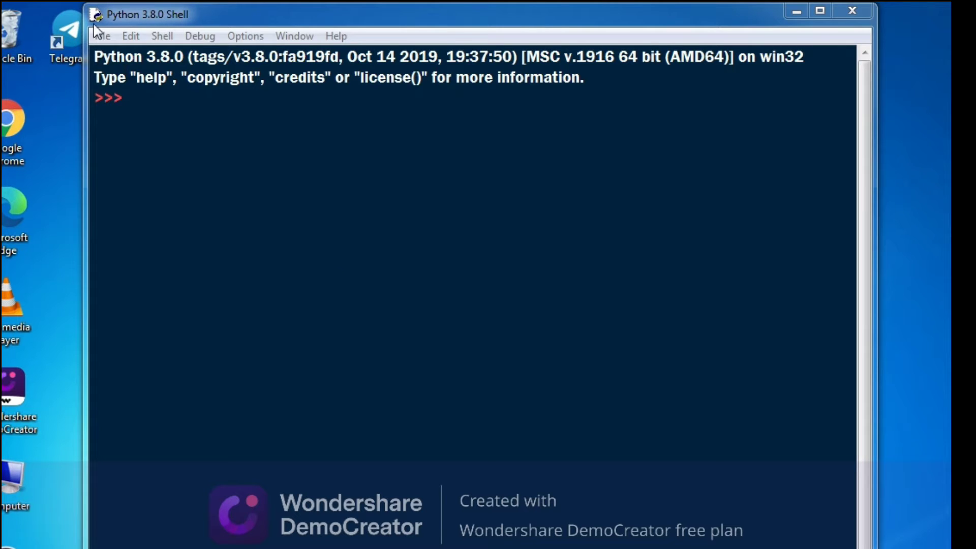
{"action": "left_click", "coordinate": [104, 37]}
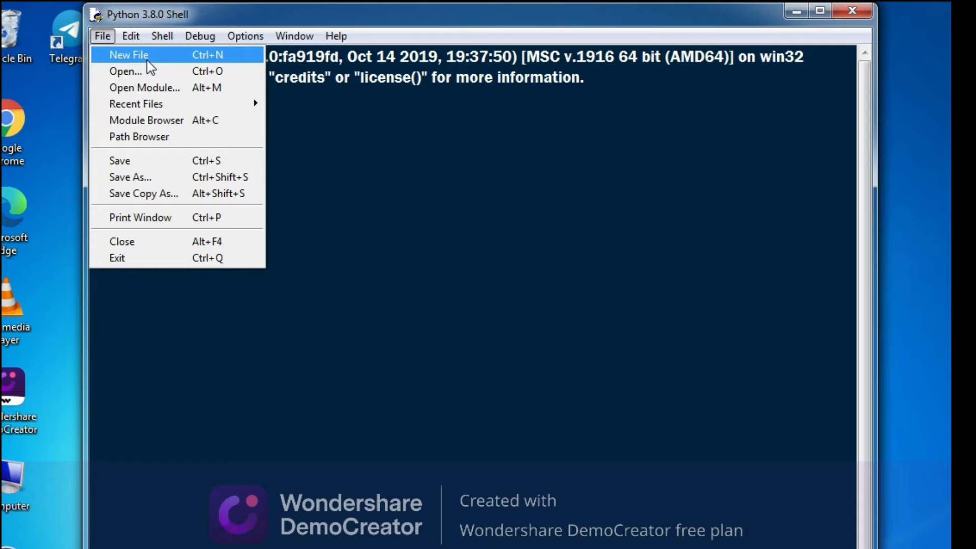
{"action": "left_click", "coordinate": [129, 54]}
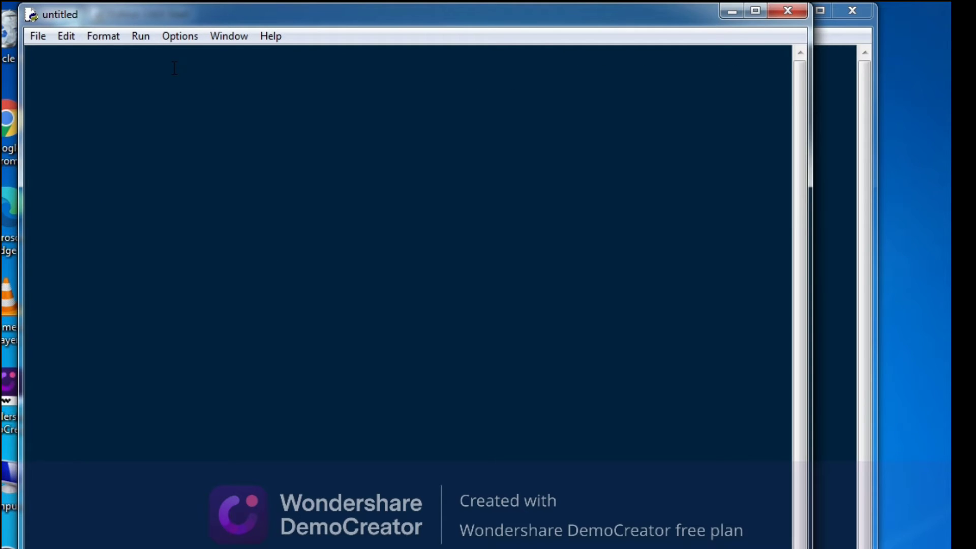
Step: Write the line import numpy as np at the top of the script
{"action": "type", "text": "impo"}
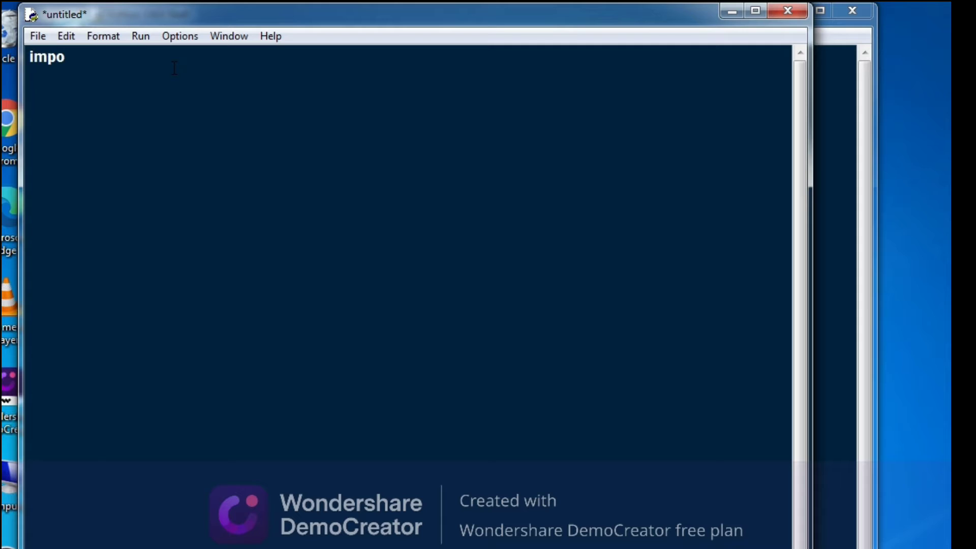
{"action": "type", "text": "rt n"}
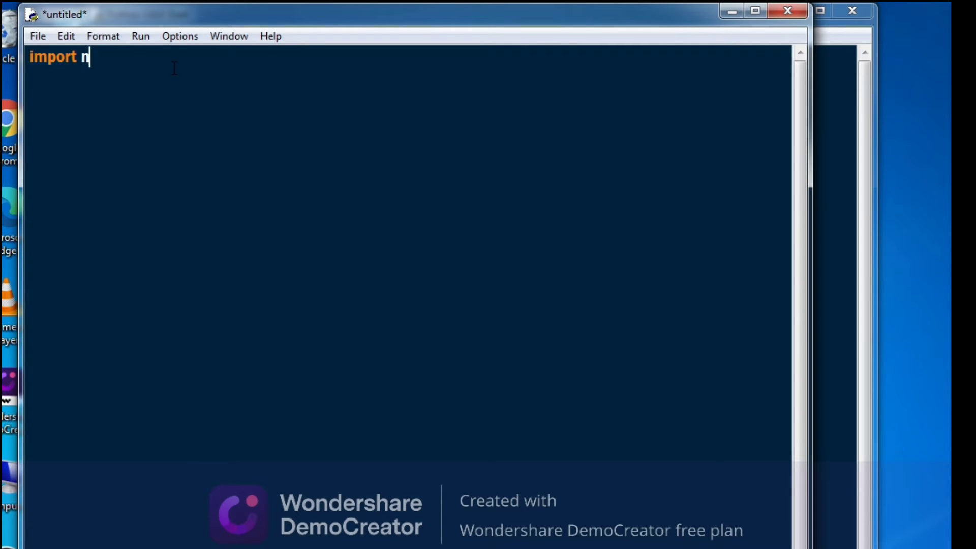
{"action": "type", "text": "umpy"}
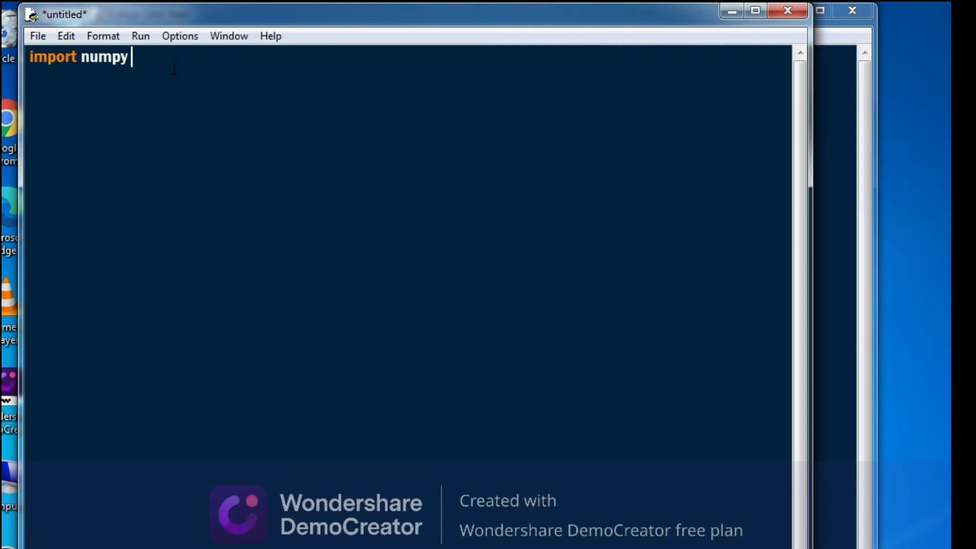
{"action": "type", "text": "as n"}
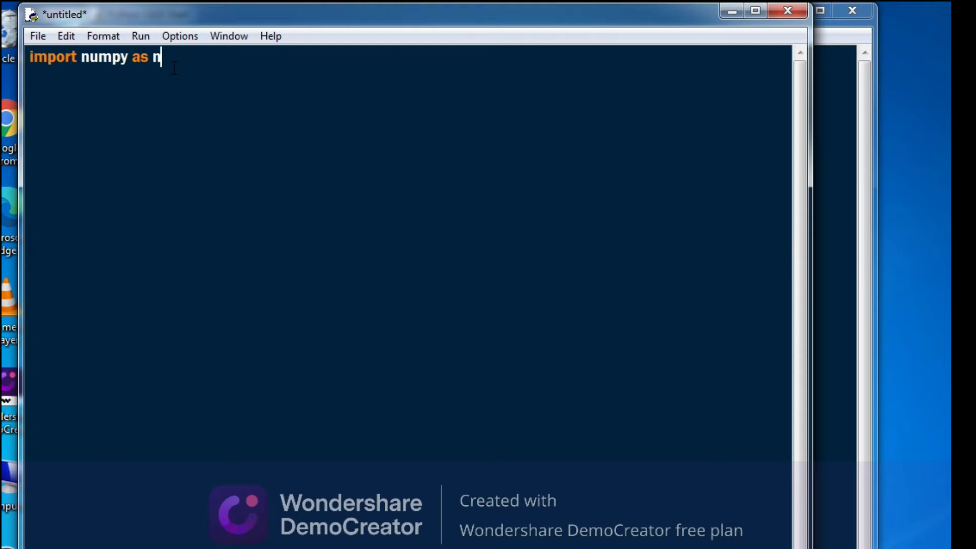
{"action": "type", "text": "p"}
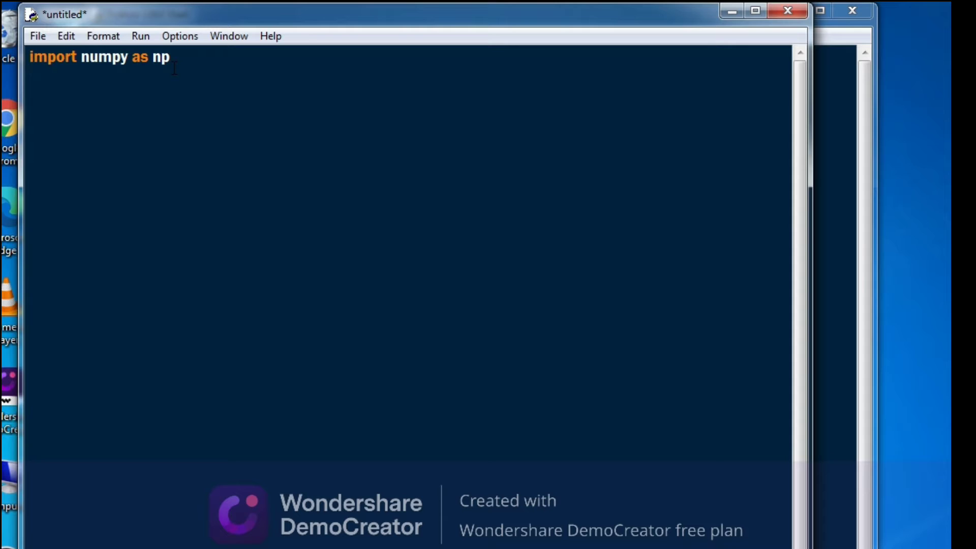
{"action": "key", "text": "Enter"}
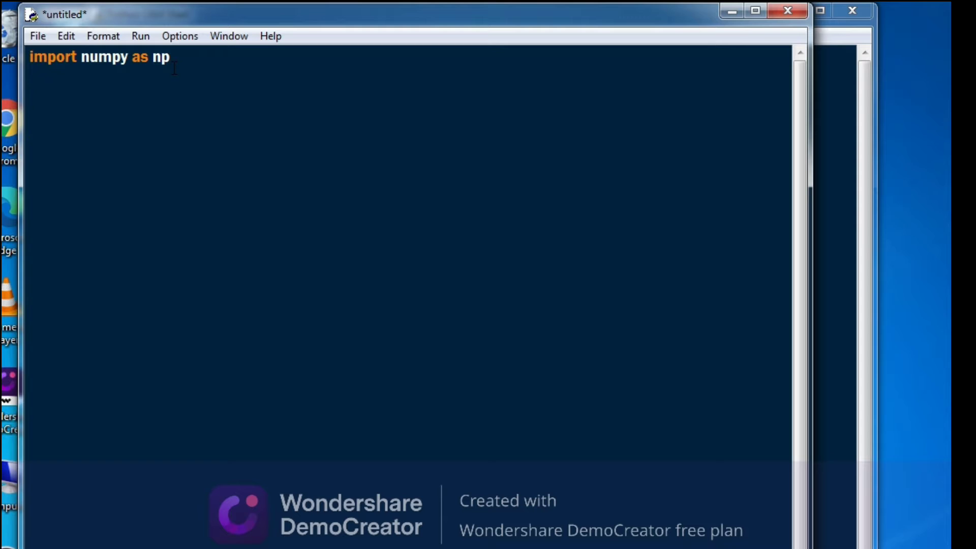
Step: Add array1 = np.array([1,2,3,4]) below the import
{"action": "type", "text": "a"}
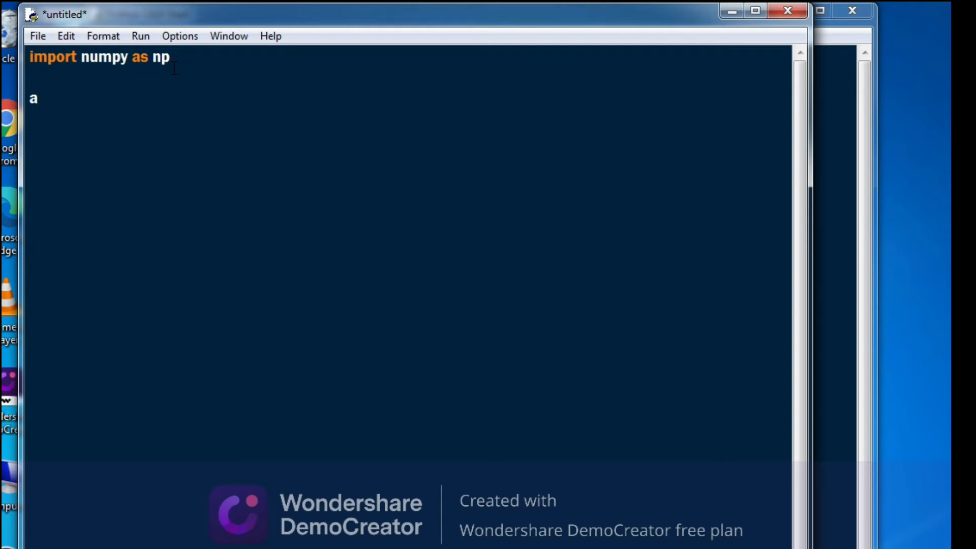
{"action": "type", "text": "rray1"}
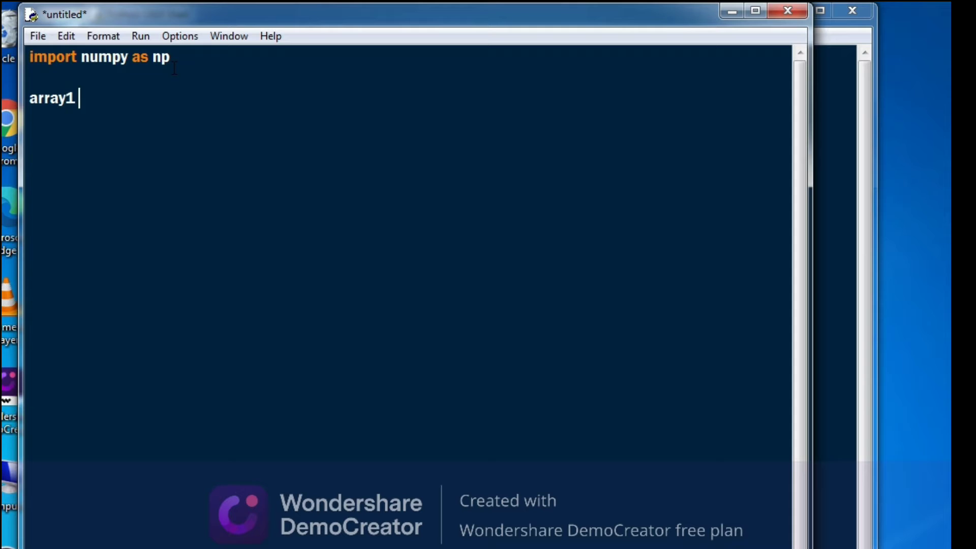
{"action": "type", "text": "="}
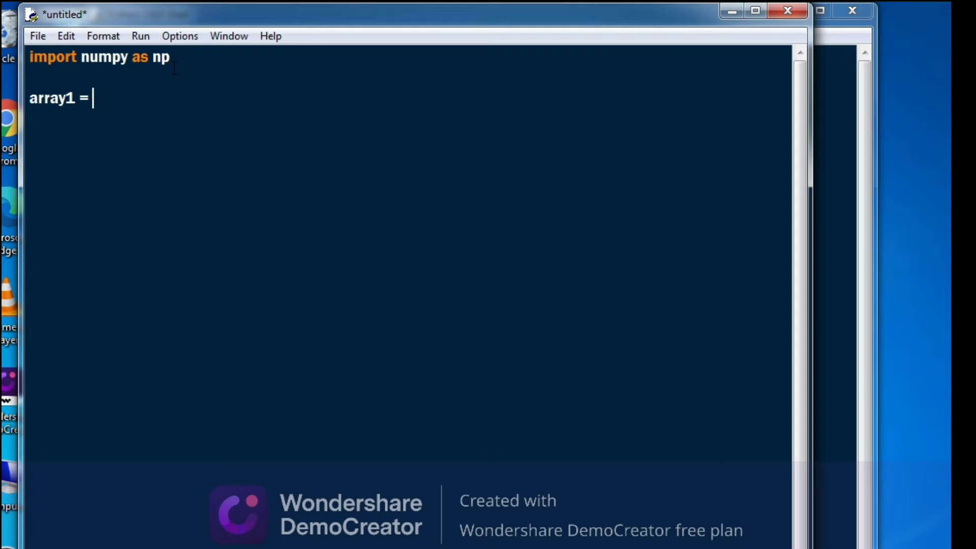
{"action": "type", "text": "np."}
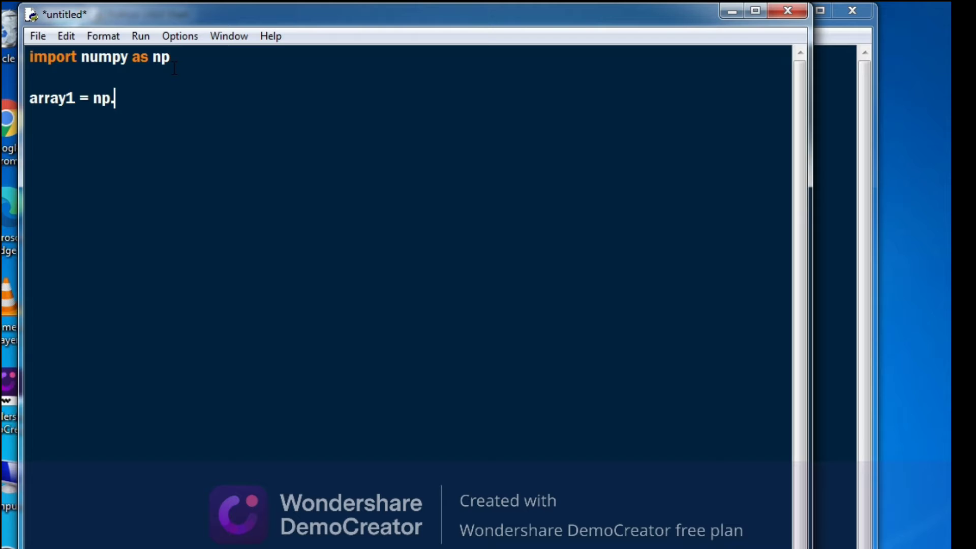
{"action": "type", "text": "array("}
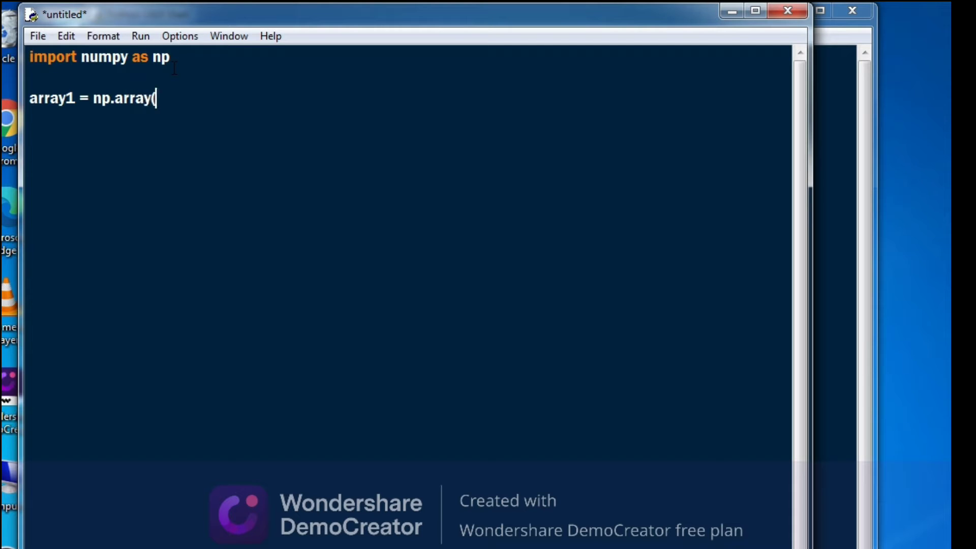
{"action": "type", "text": ")"}
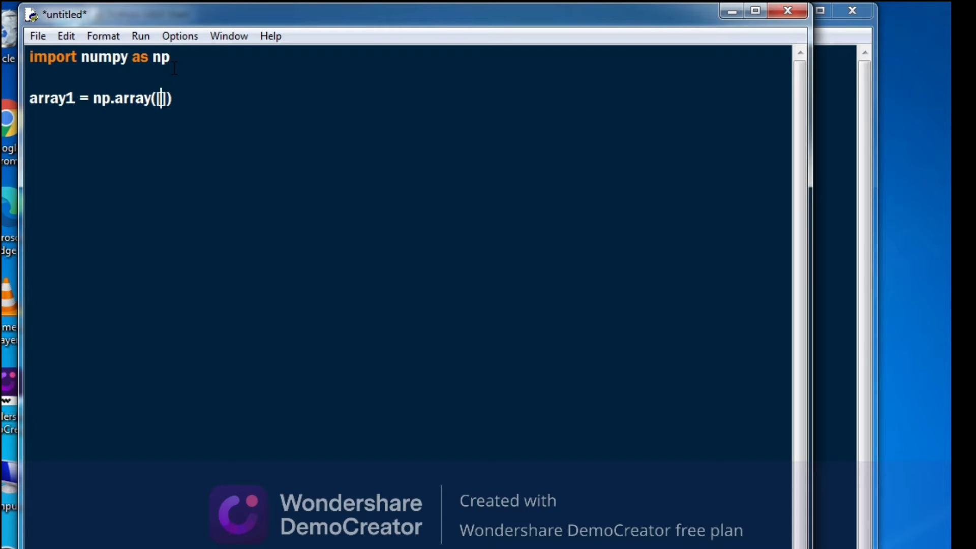
{"action": "type", "text": "[1,2,3]"}
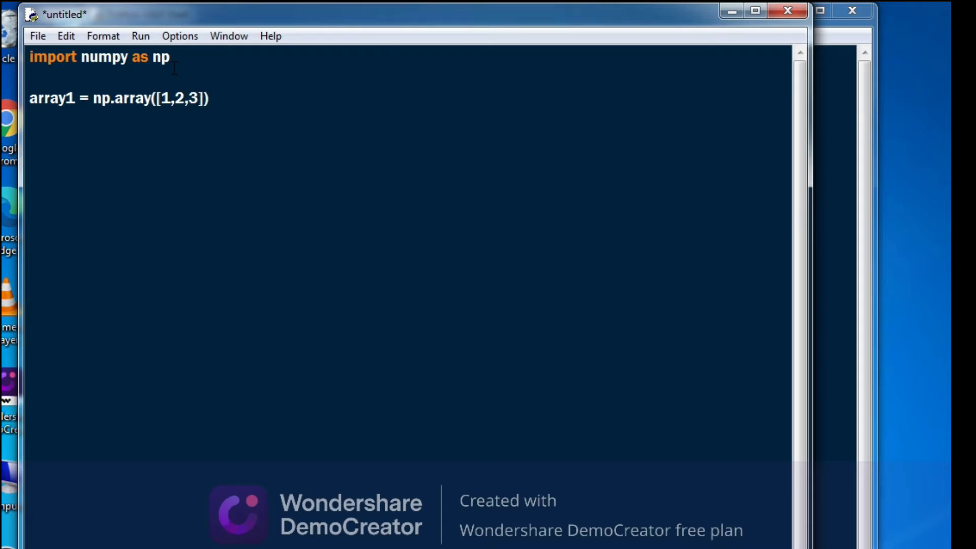
{"action": "type", "text": ",4"}
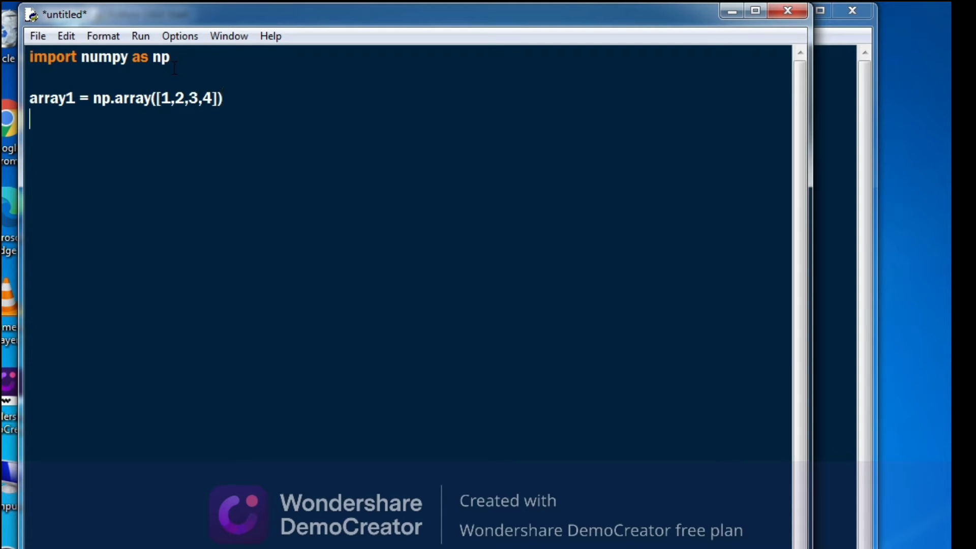
Step: Add print(array1) as the last line of the script
{"action": "type", "text": "prin"}
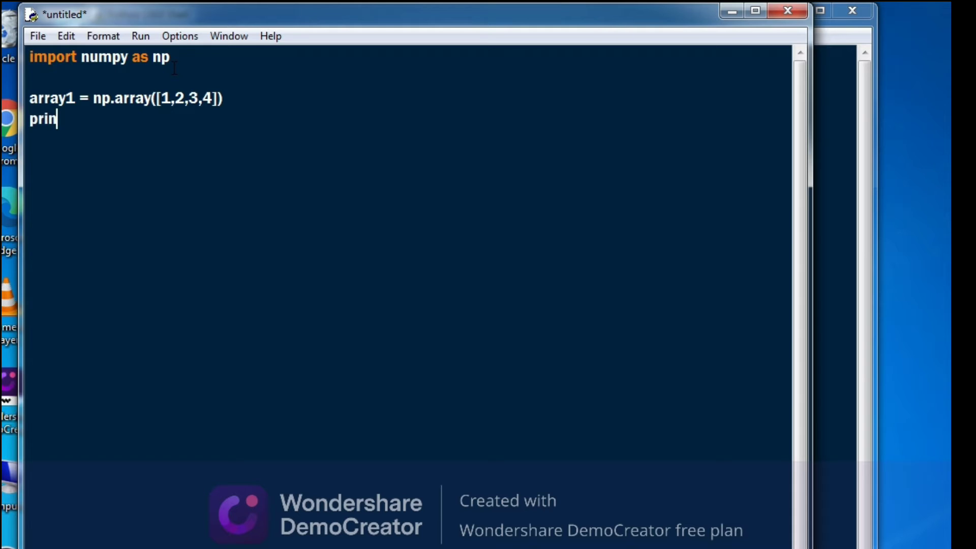
{"action": "type", "text": "t("}
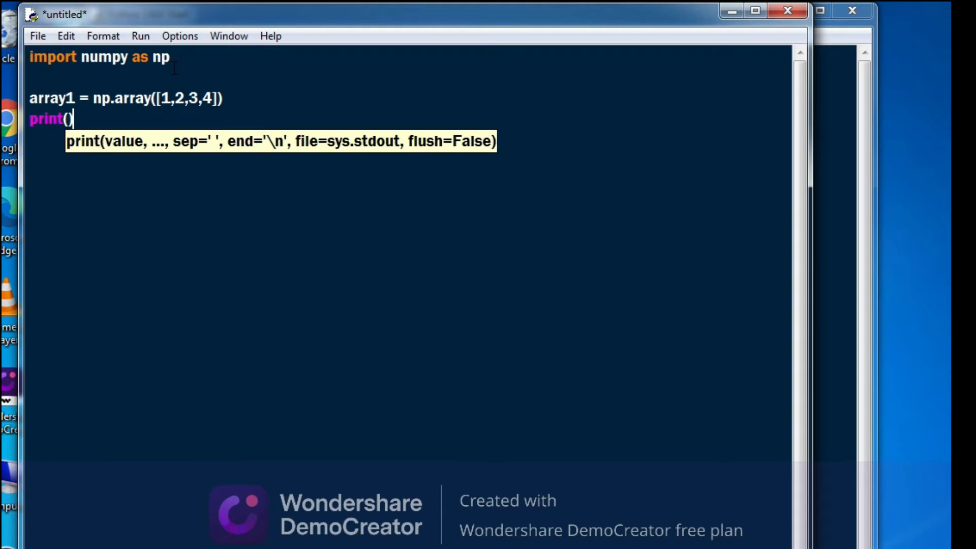
{"action": "type", "text": "arr"}
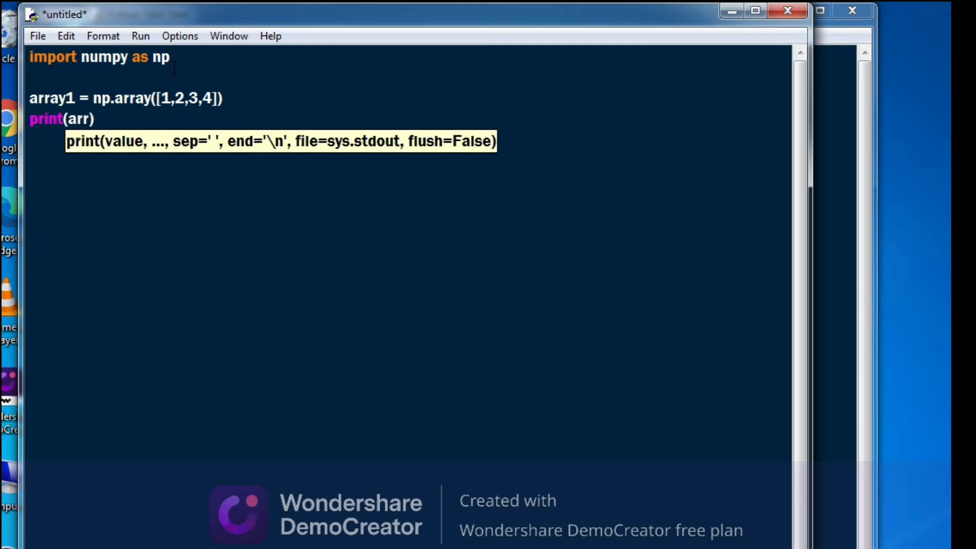
{"action": "type", "text": "array1"}
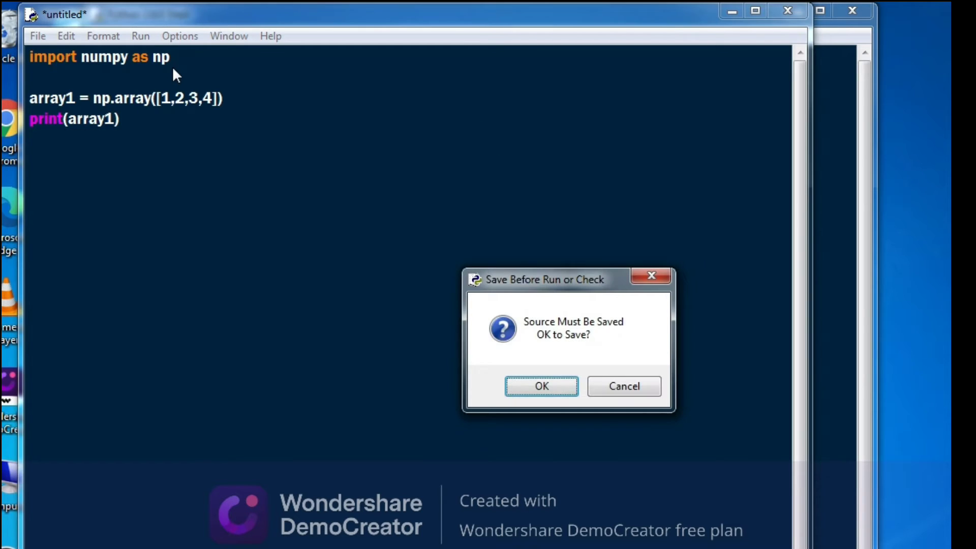
Step: Accept the save-before-run prompt and save the script as array.py in the Python38 folder
{"action": "left_click", "coordinate": [540, 387]}
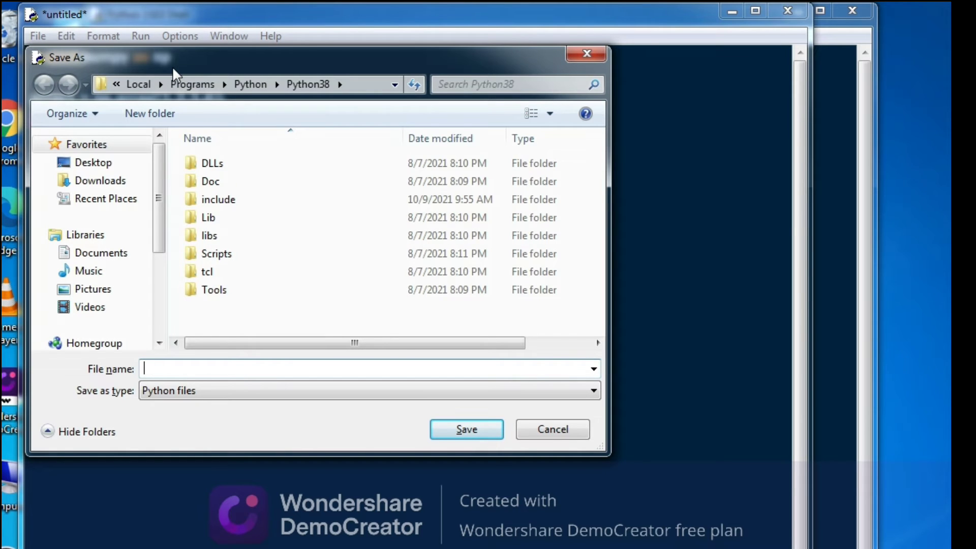
{"action": "type", "text": "array"}
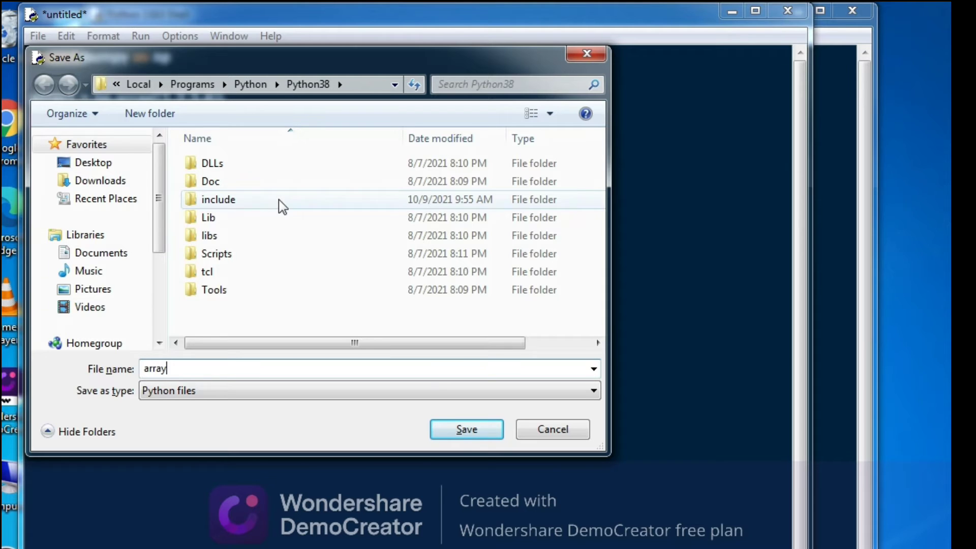
{"action": "left_click", "coordinate": [467, 429]}
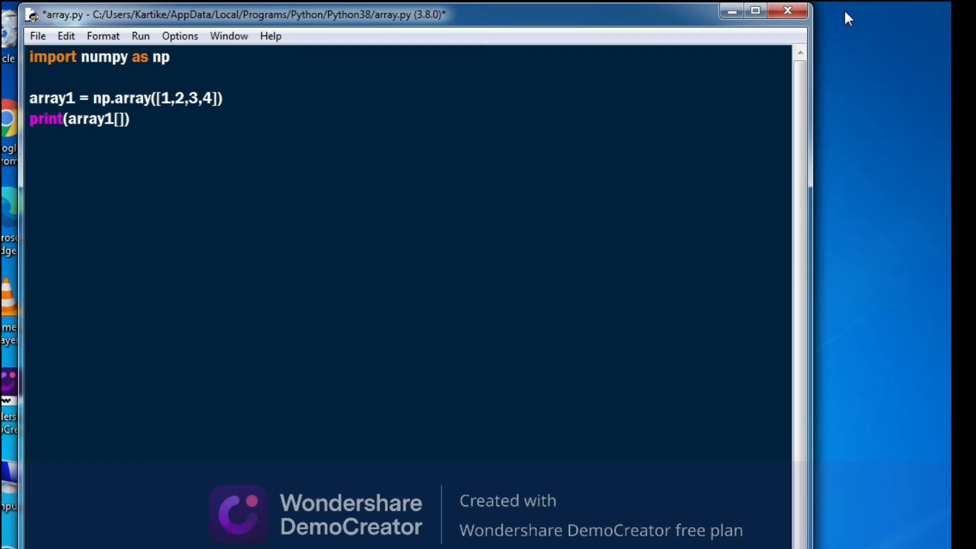
Step: Change the print line to print(array1[0],array1[3]) and save-and-run it
{"action": "type", "text": "0"}
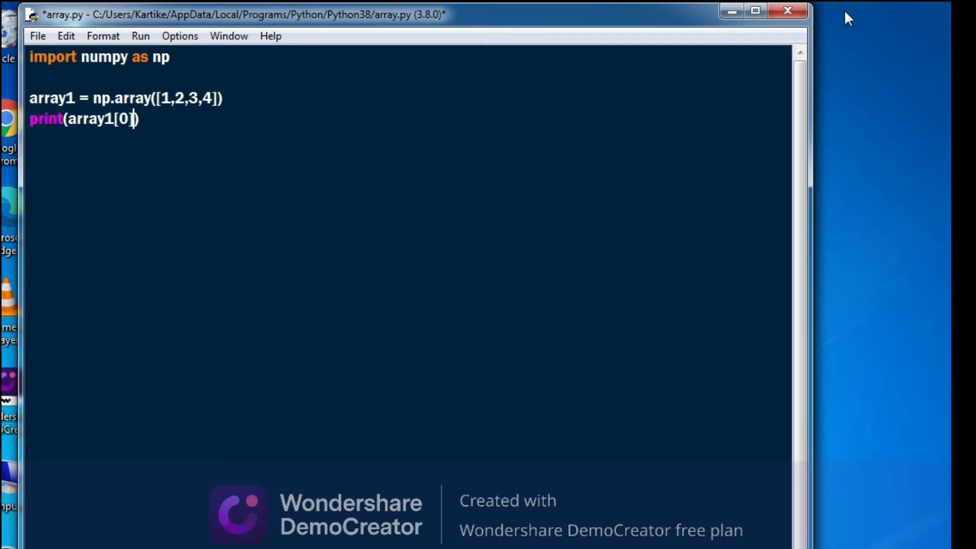
{"action": "type", "text": ","}
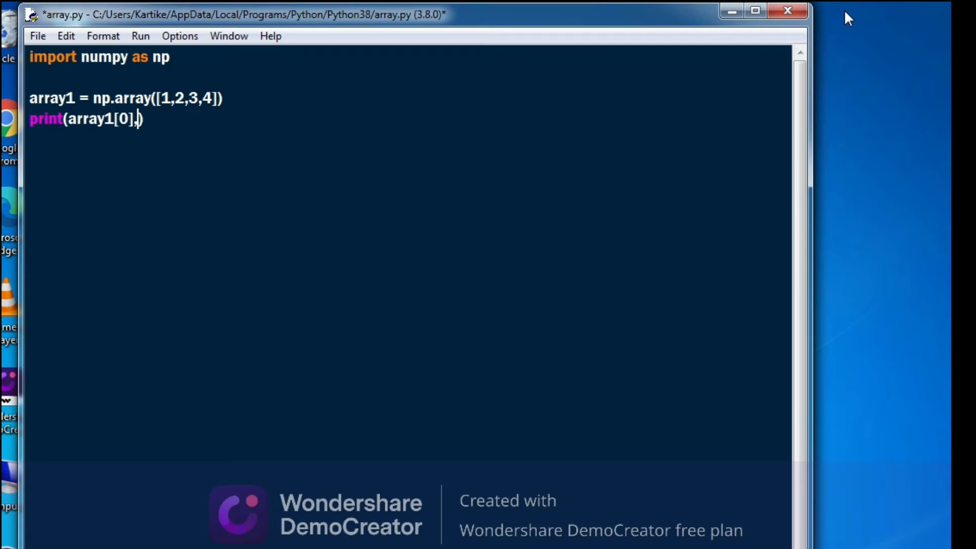
{"action": "type", "text": "arra"}
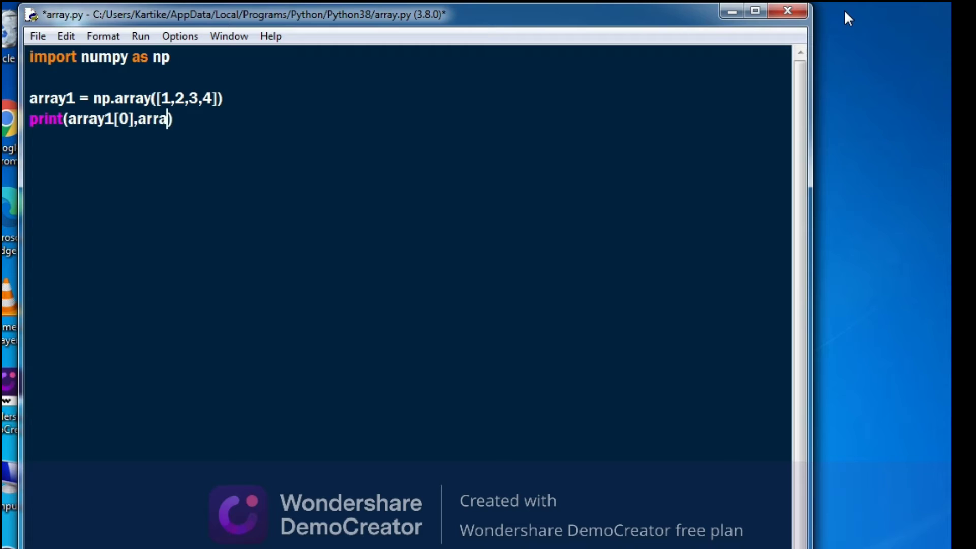
{"action": "type", "text": "y1"}
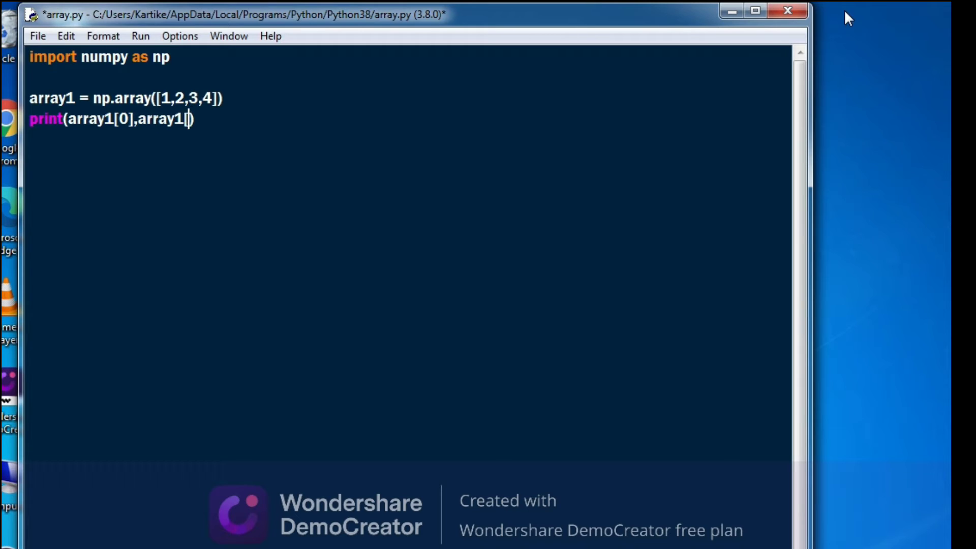
{"action": "type", "text": "[3]"}
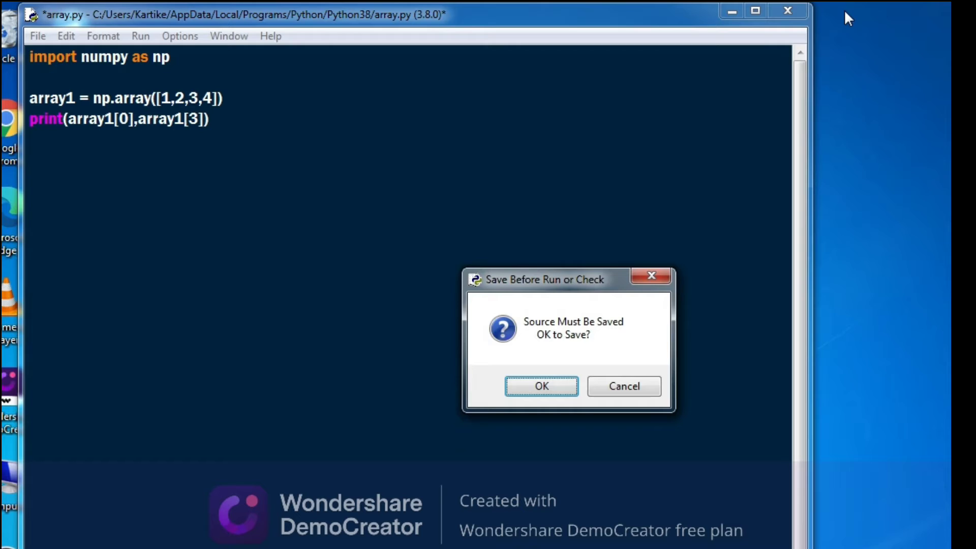
{"action": "left_click", "coordinate": [541, 387]}
{"action": "type", "text": "A"}
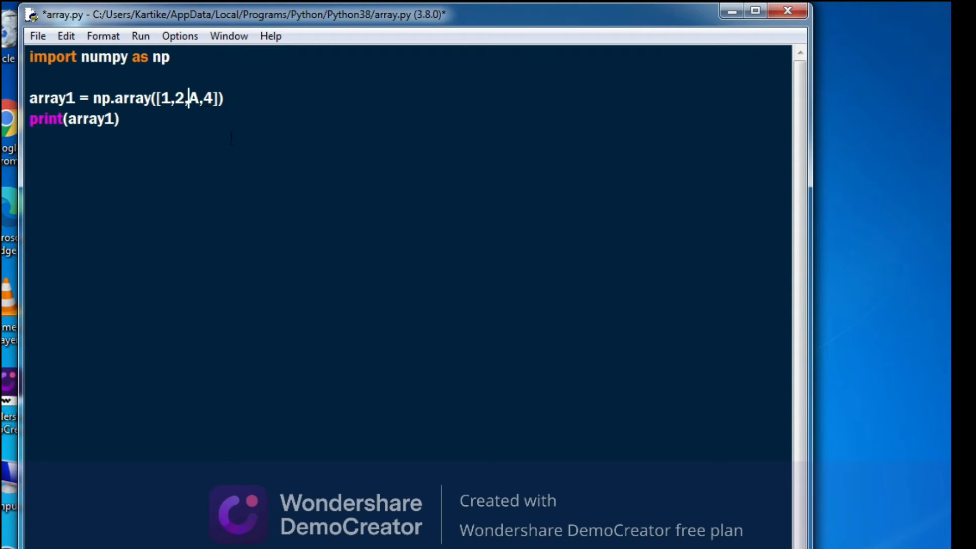
Step: Run the script with array values [1,2,A,4], confirming the save so the shell restarts
{"action": "key", "text": "F5"}
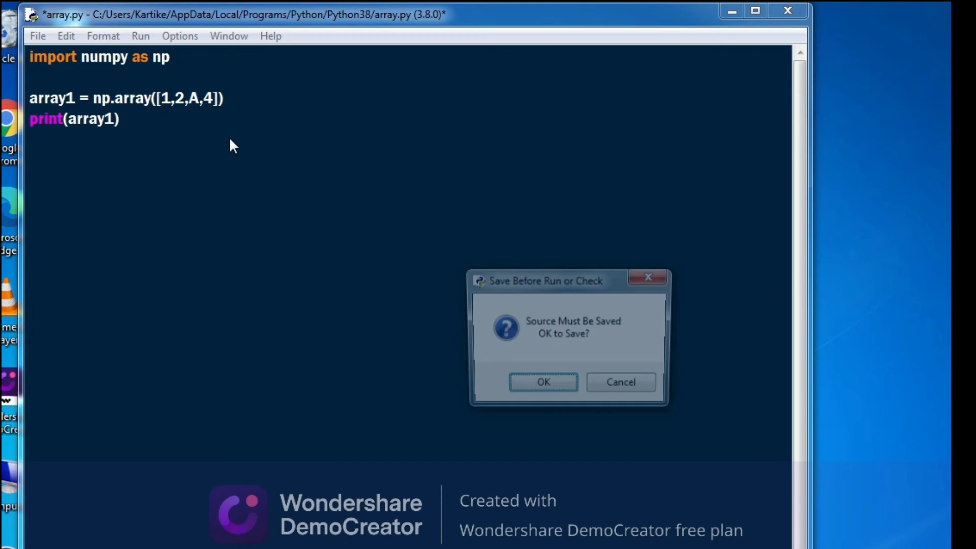
{"action": "left_click", "coordinate": [543, 381]}
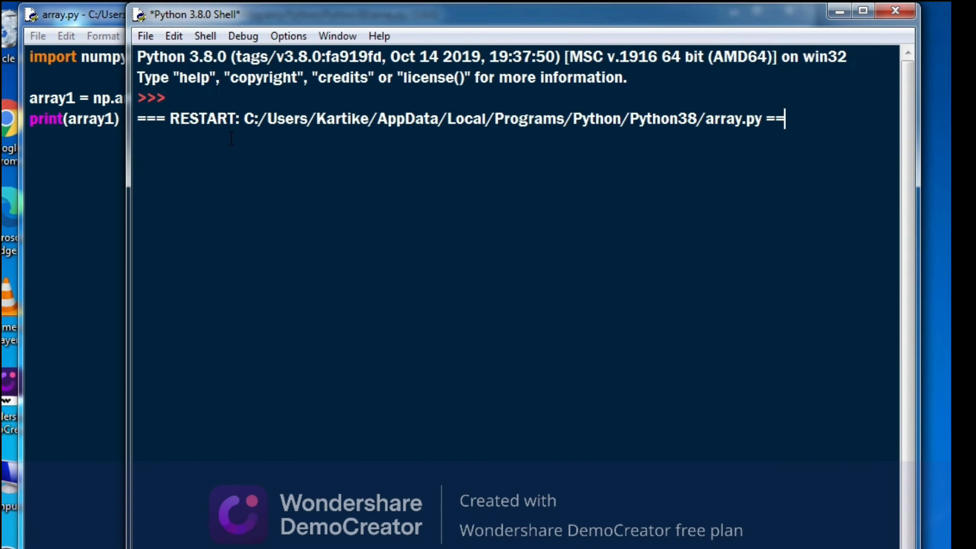
{"action": "key", "text": "F5"}
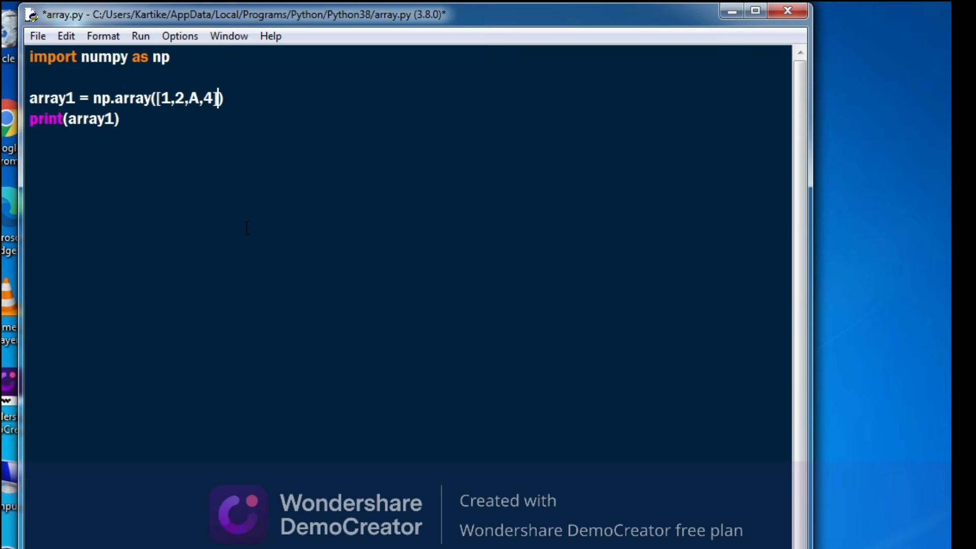
Step: Rewrite the array1 assignment as np.arange(10)
{"action": "key", "text": "BackSpace"}
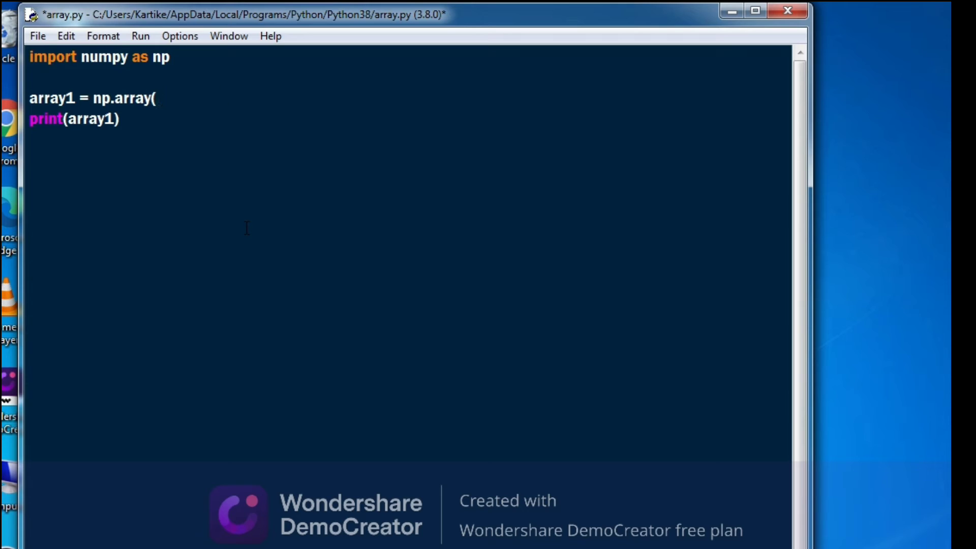
{"action": "key", "text": "BackSpace"}
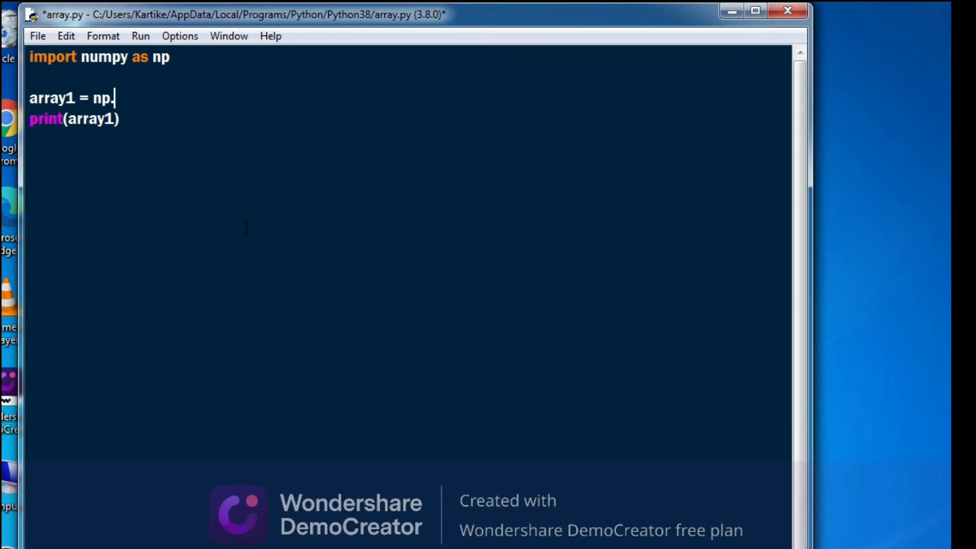
{"action": "type", "text": "ar"}
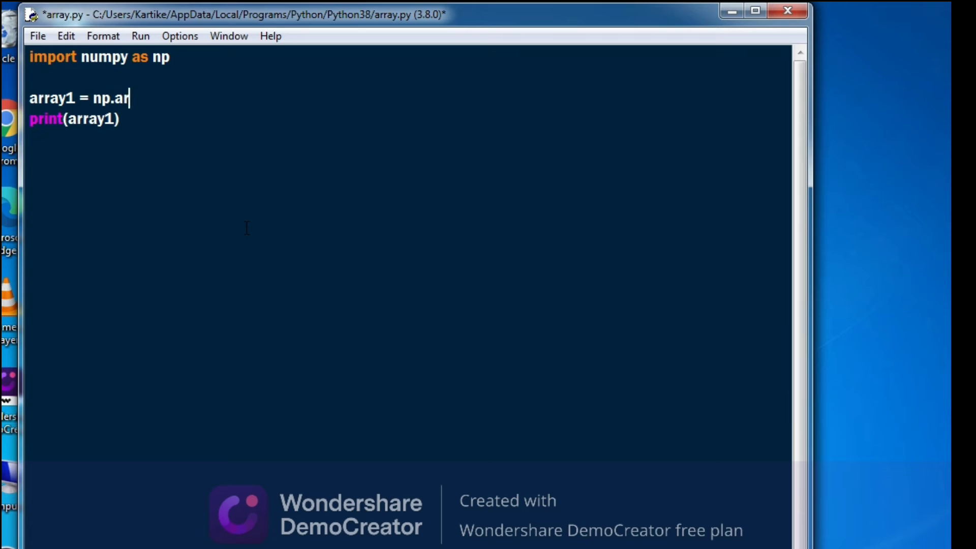
{"action": "type", "text": "ange"}
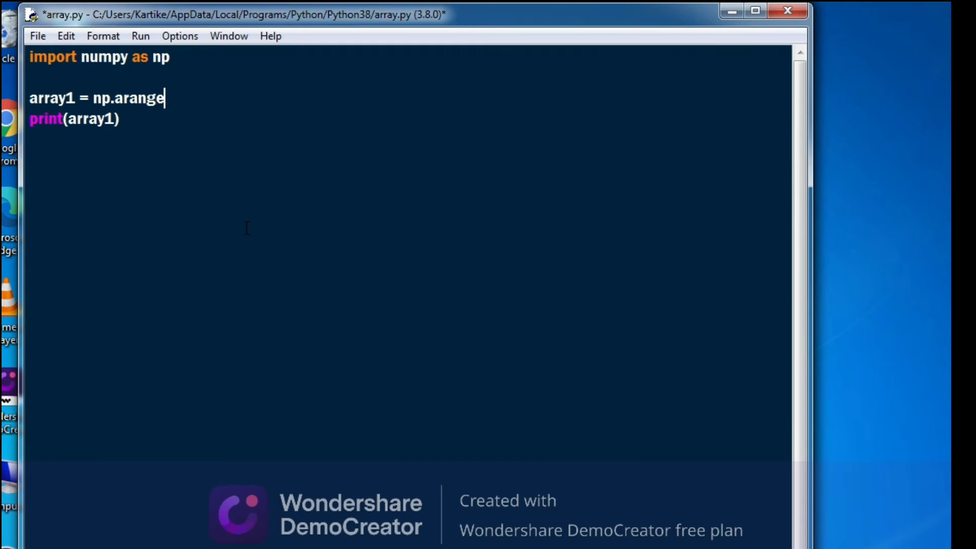
{"action": "type", "text": "()"}
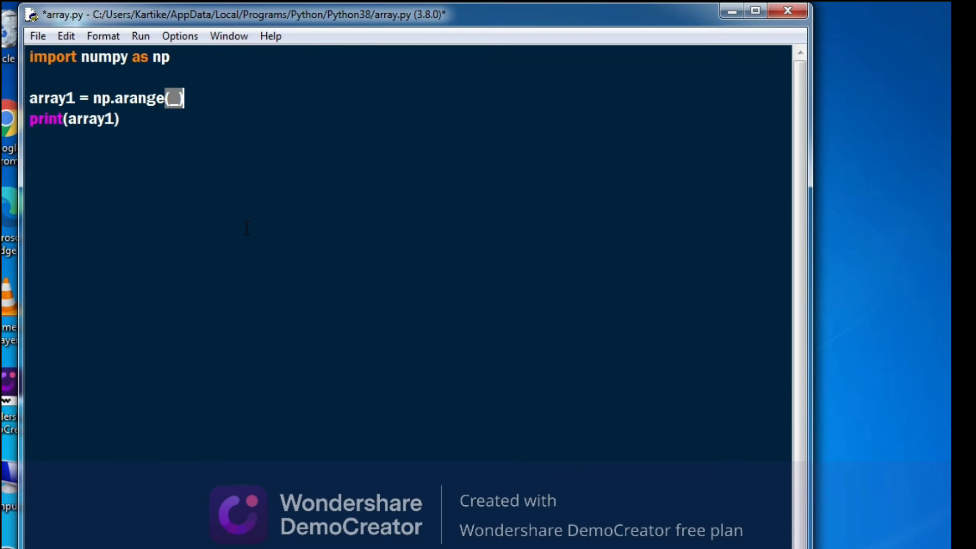
{"action": "key", "text": "Backspace"}
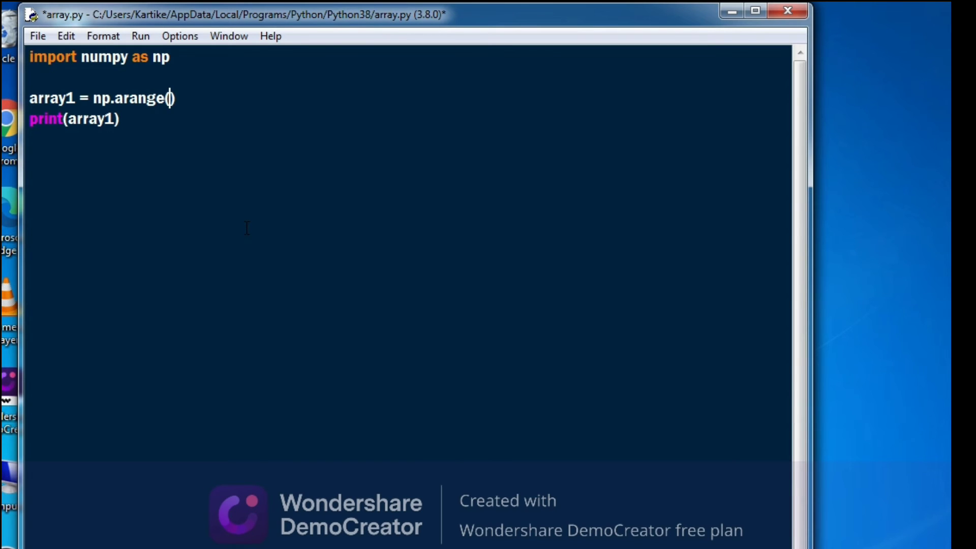
{"action": "type", "text": "10"}
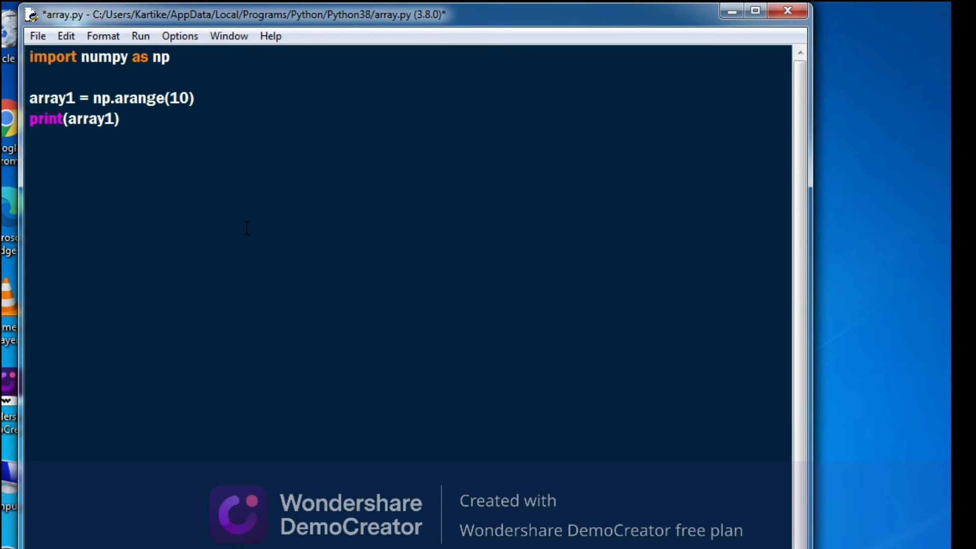
{"action": "key", "text": "ctrl+s"}
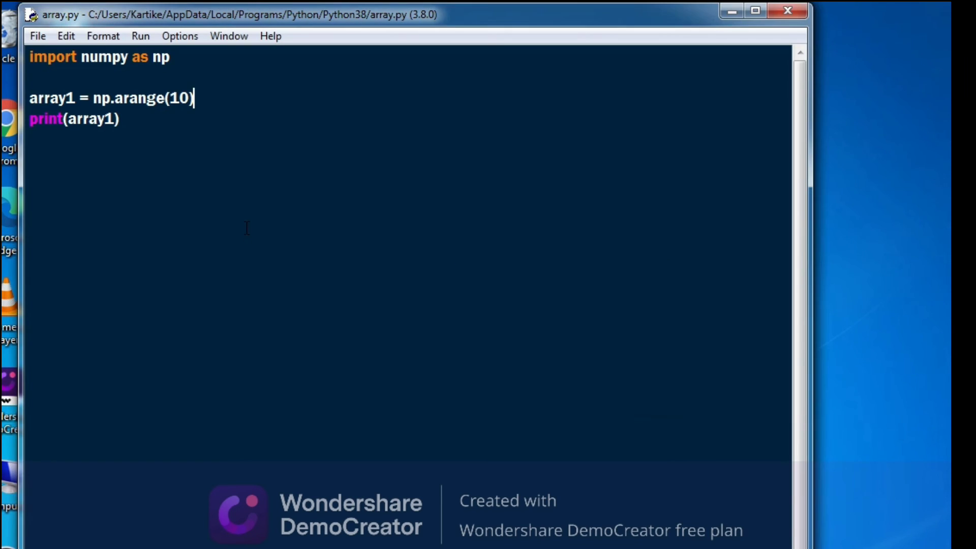
{"action": "key", "text": "F5"}
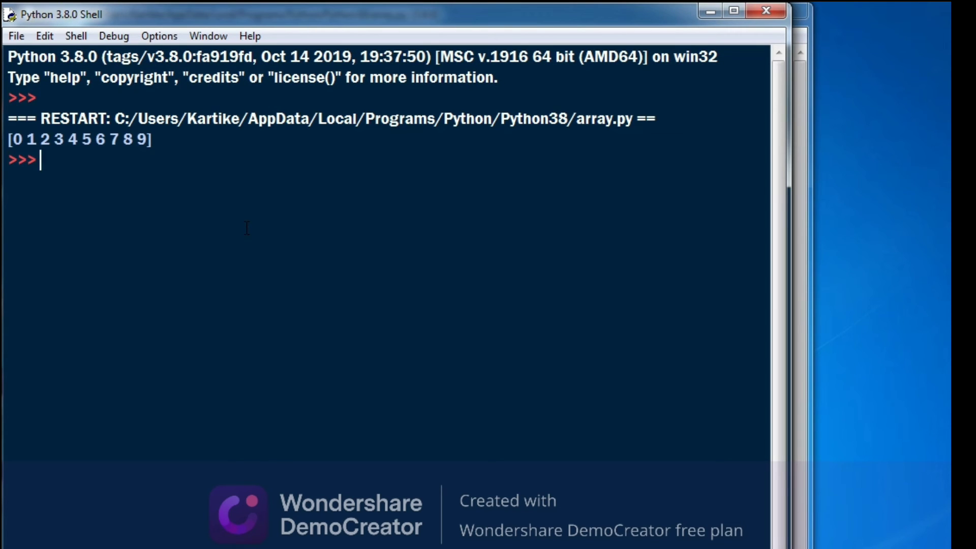
{"action": "mouse_move", "coordinate": [179, 247]}
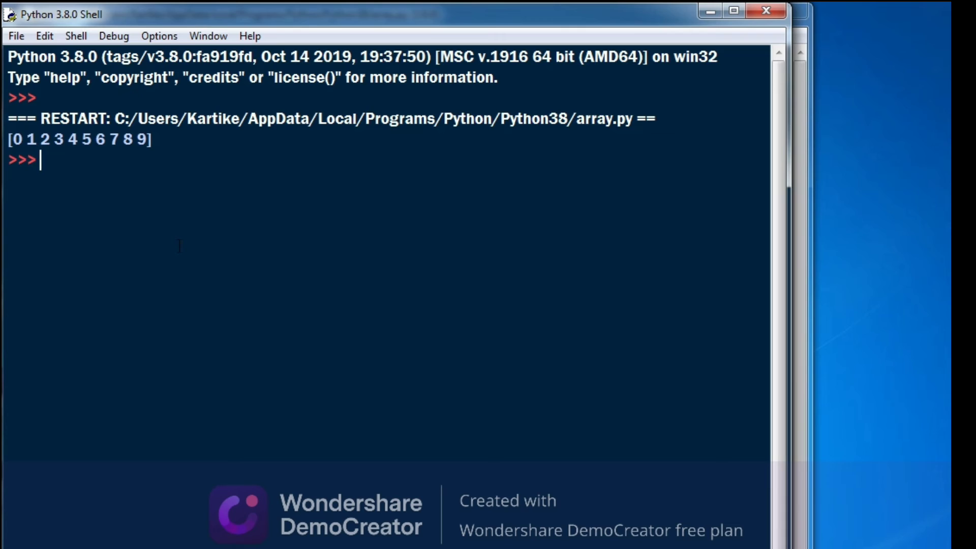
{"action": "mouse_move", "coordinate": [406, 241]}
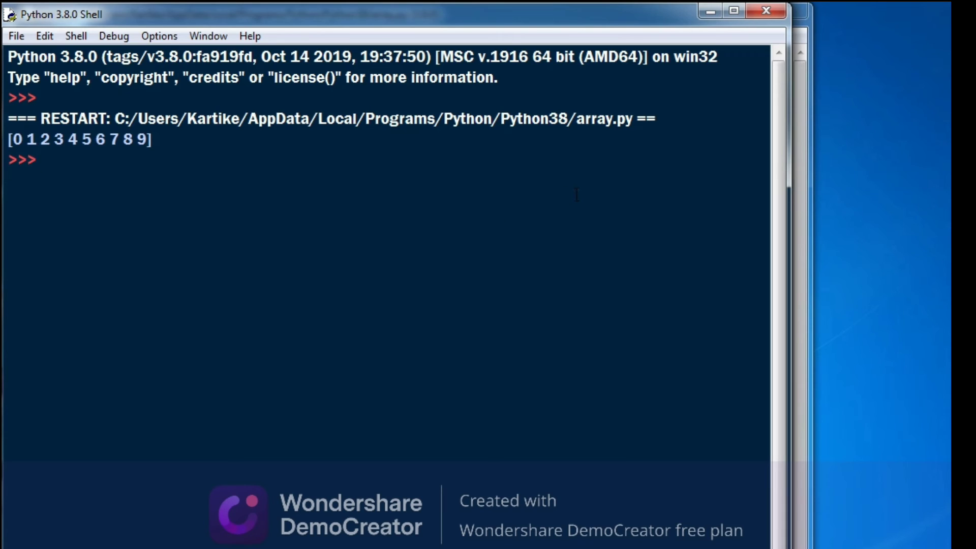
{"action": "mouse_move", "coordinate": [421, 206]}
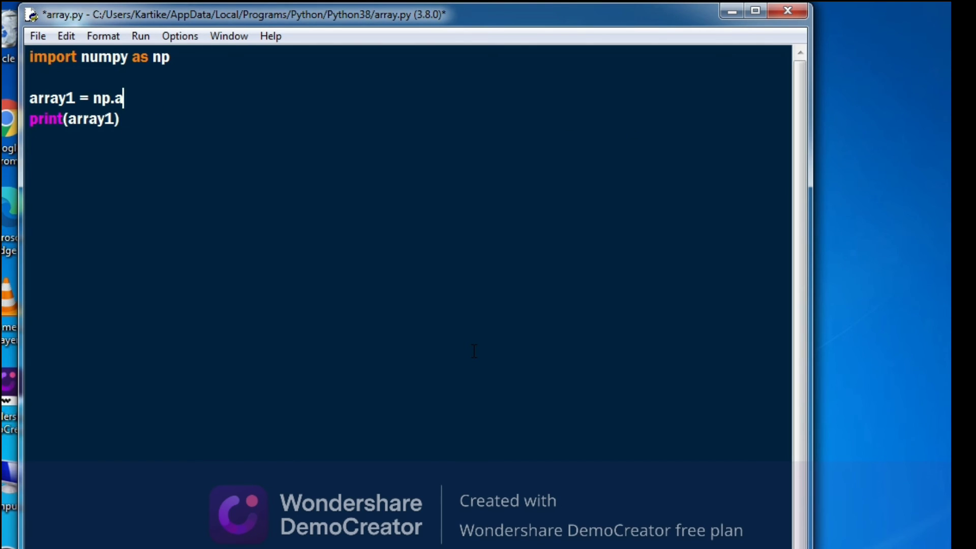
Step: Replace the arange call with np.linspace(2,5,5)
{"action": "key", "text": "Backspace"}
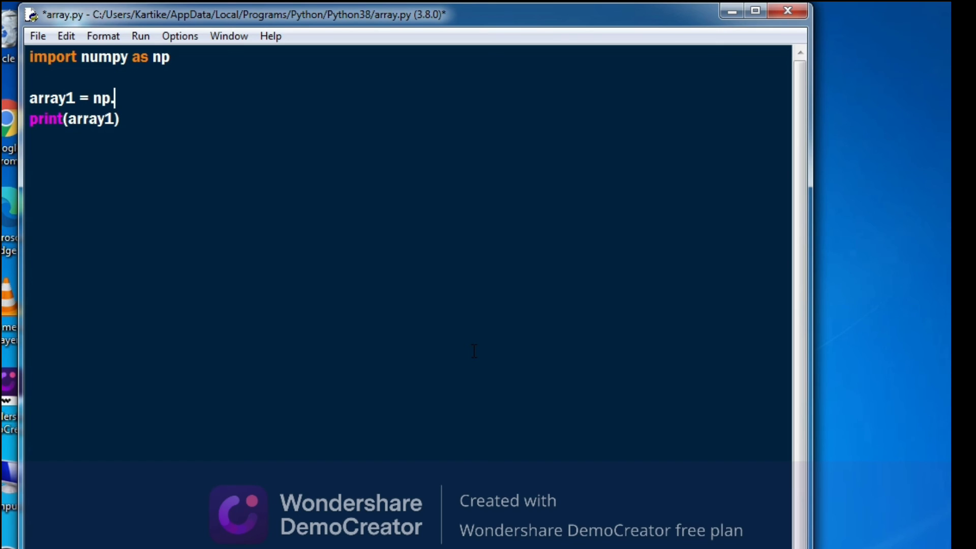
{"action": "type", "text": "lin"}
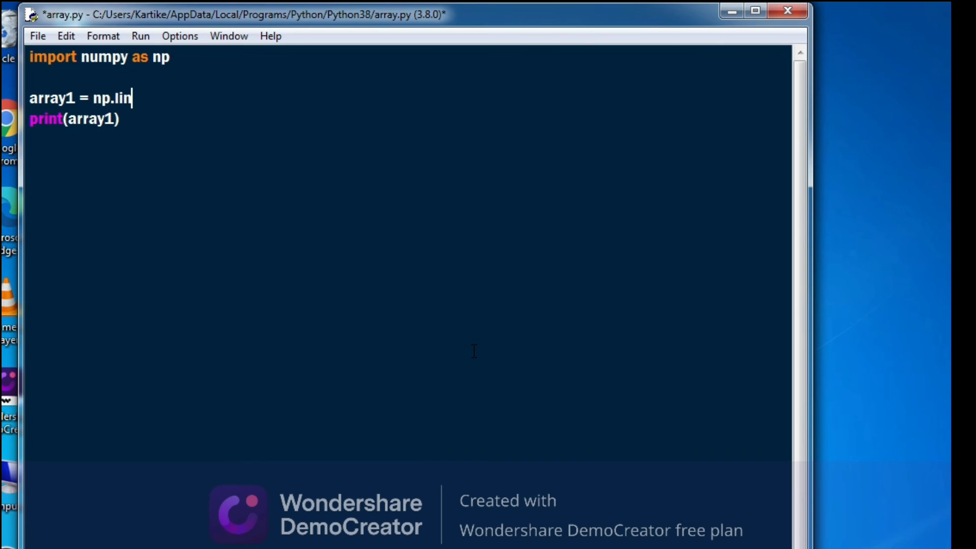
{"action": "type", "text": "espace"}
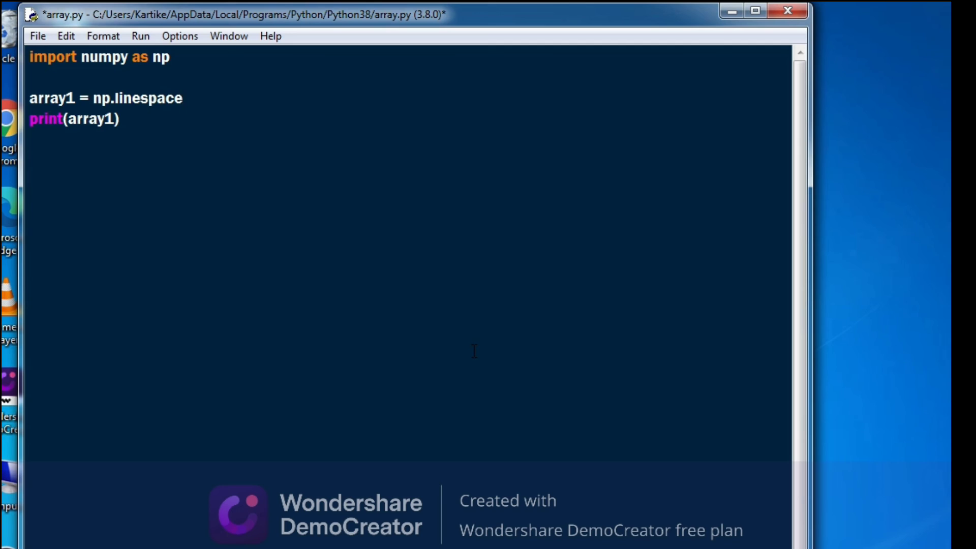
{"action": "type", "text": "(2)"}
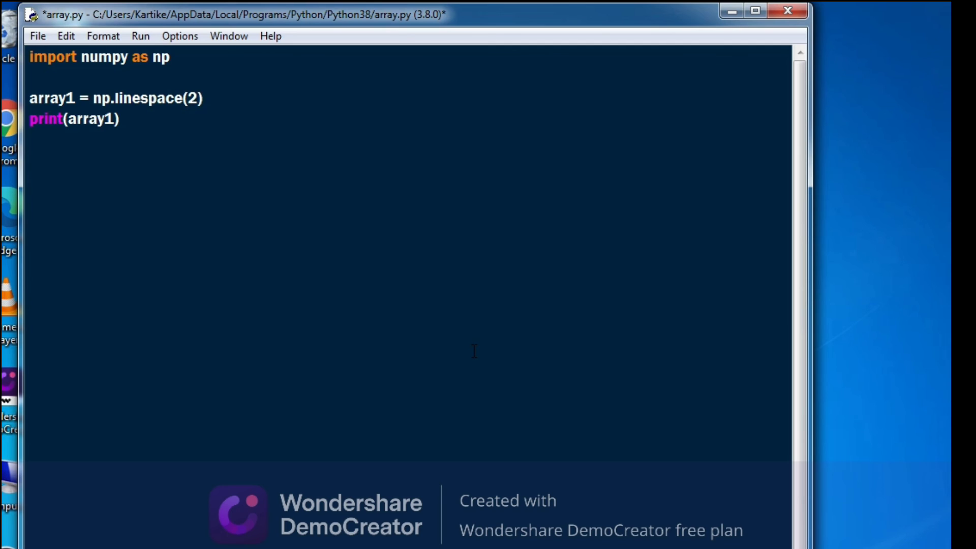
{"action": "type", "text": ",5"}
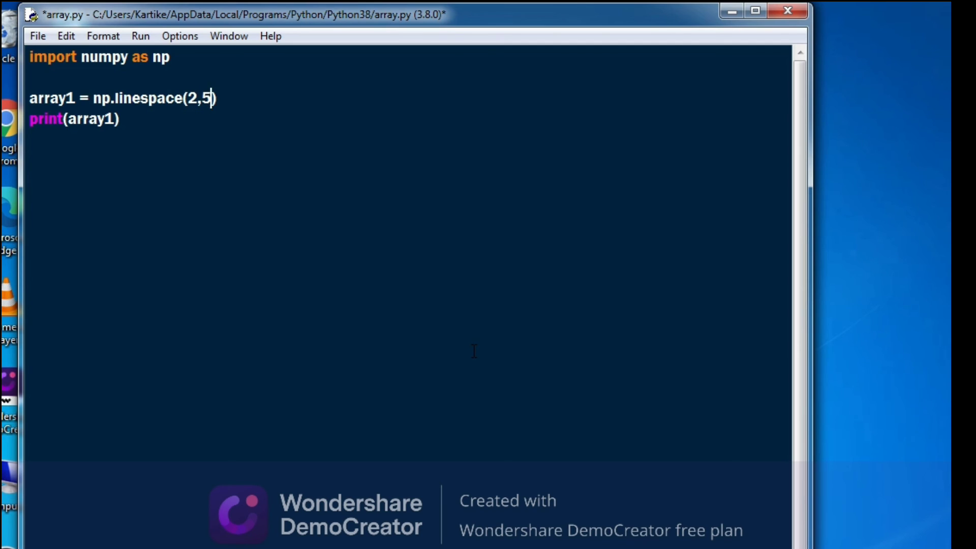
{"action": "type", "text": ","}
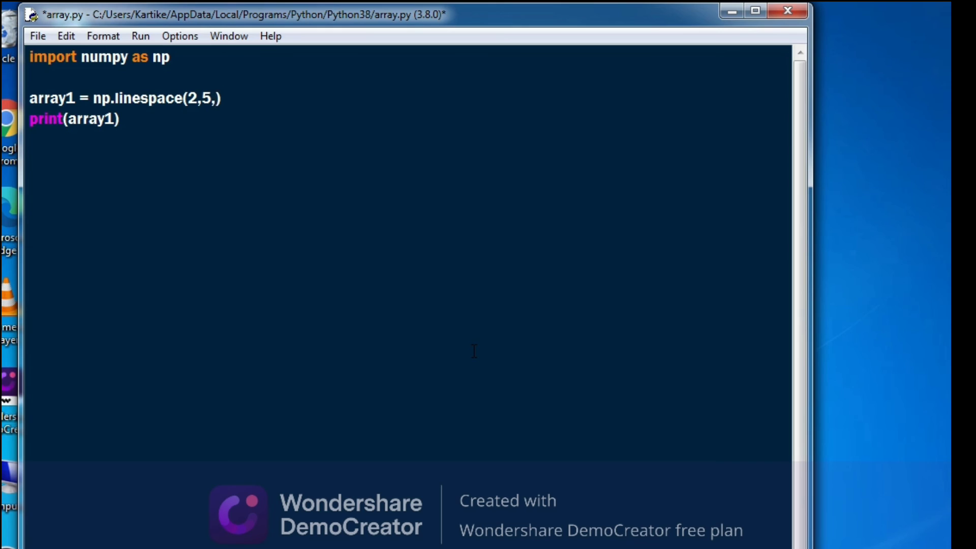
{"action": "type", "text": "5"}
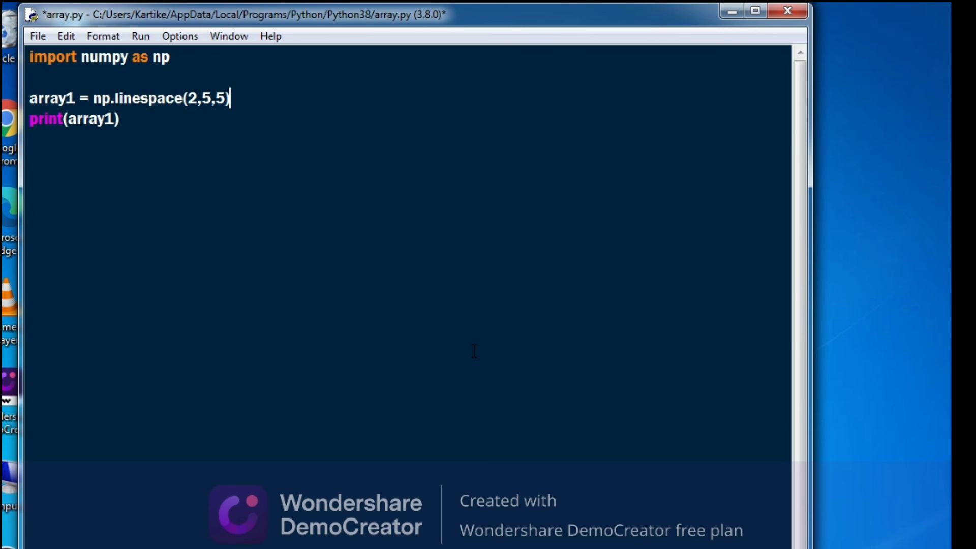
Step: Run the script, confirming the save prompts, so the shell prints [2. 2.75 3.5 4.25 5.]
{"action": "key", "text": "F5"}
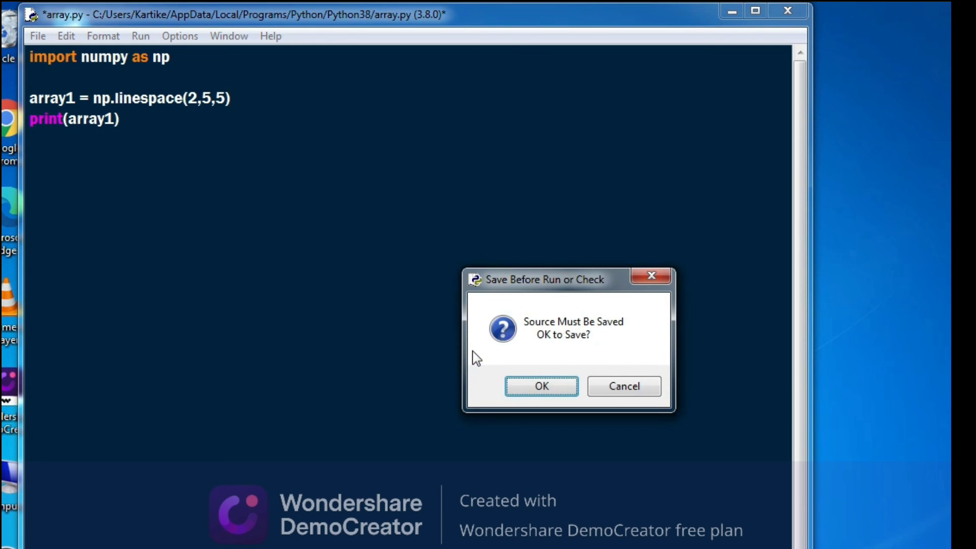
{"action": "left_click", "coordinate": [543, 386]}
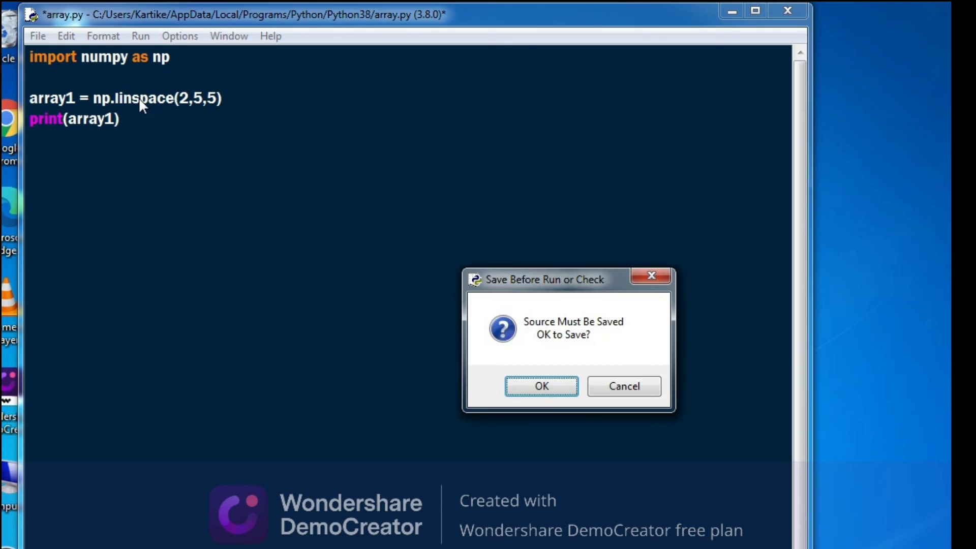
{"action": "left_click", "coordinate": [541, 386]}
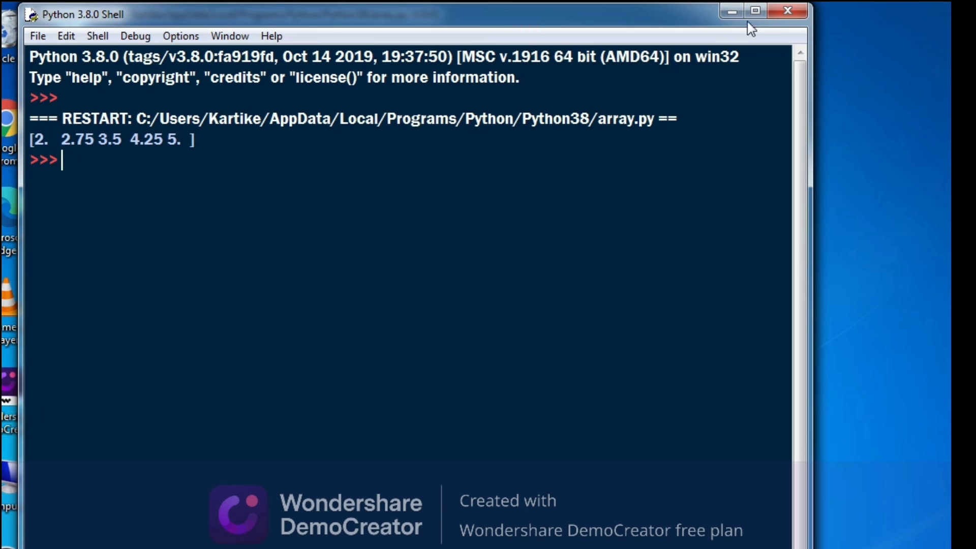
{"action": "mouse_move", "coordinate": [780, 15]}
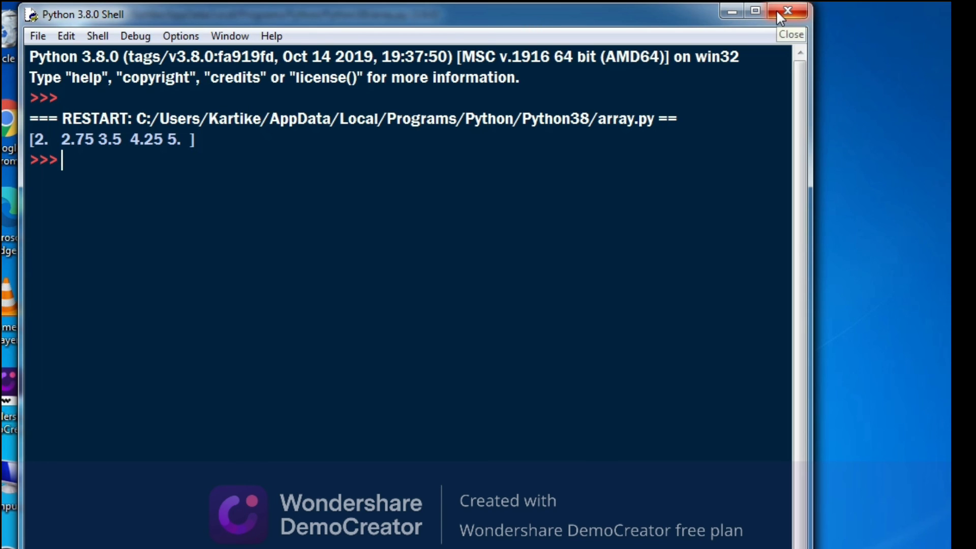